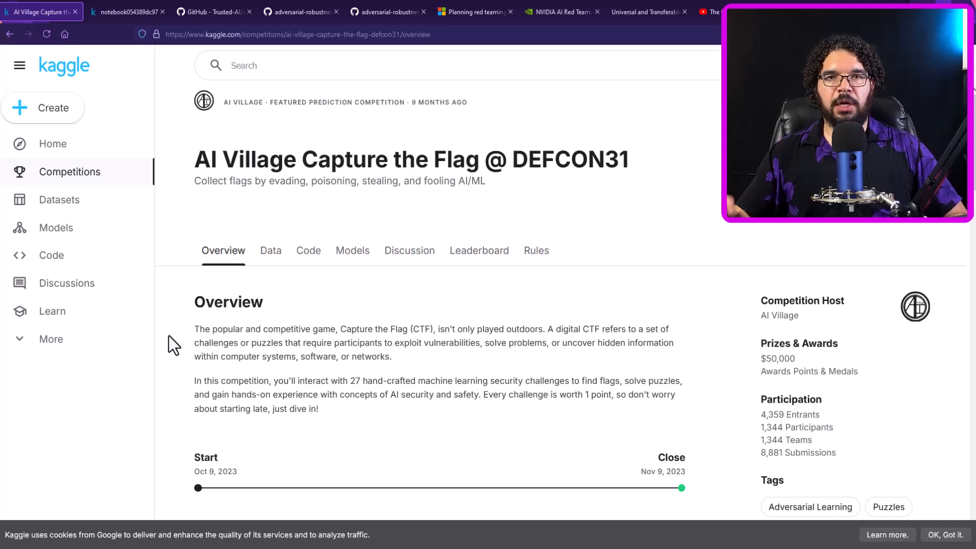
Step: Show the AI Village CTF Data page with the sample submission file and challenge folders
scroll(down, 3)
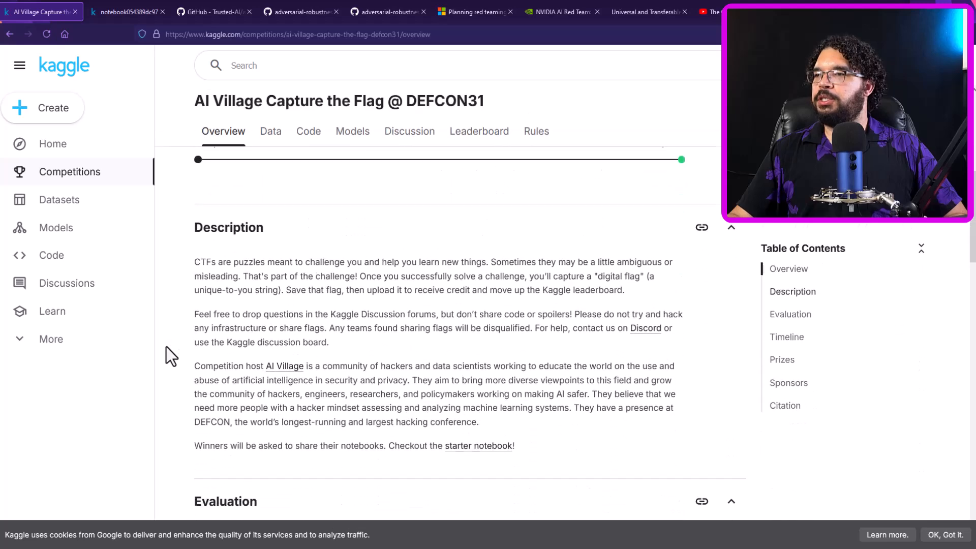
scroll(down, 3)
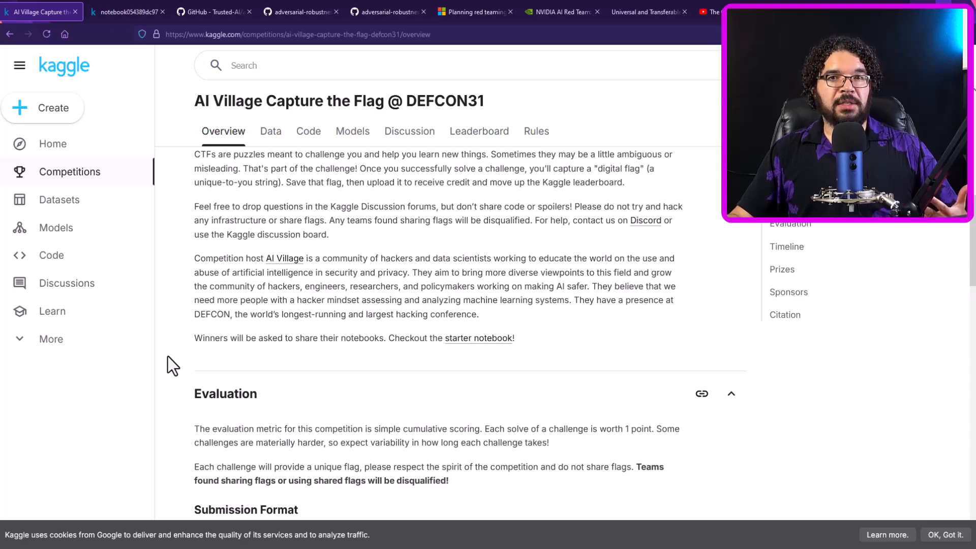
scroll(down, 3)
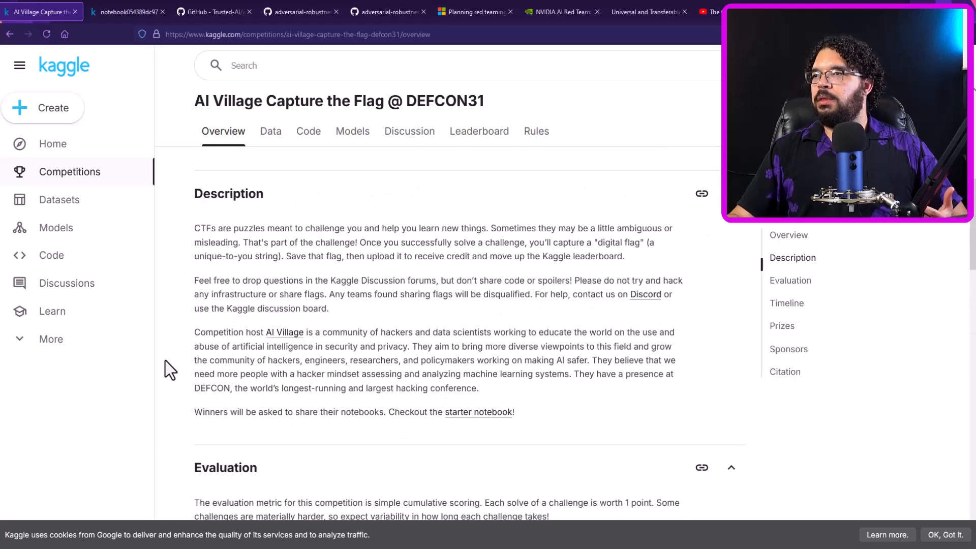
click(271, 132)
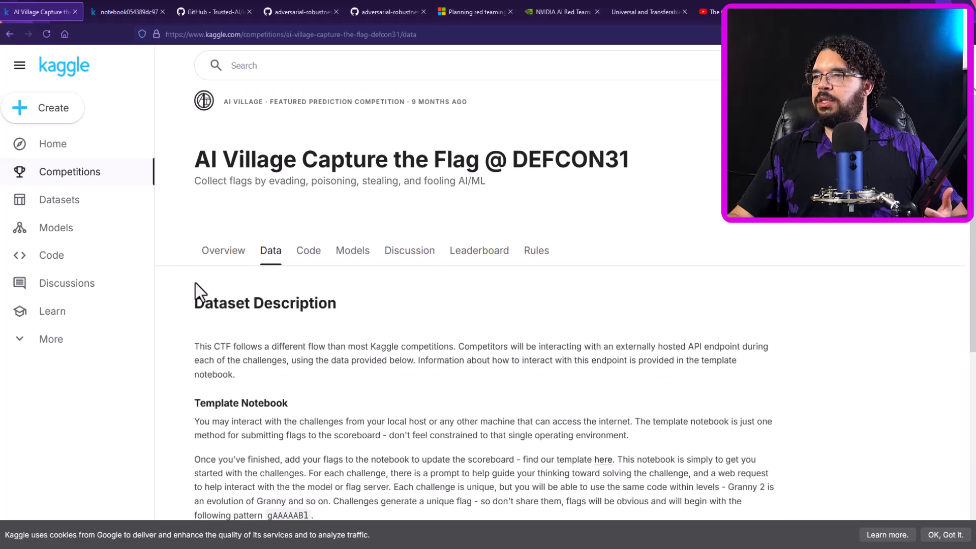
scroll(down, 3)
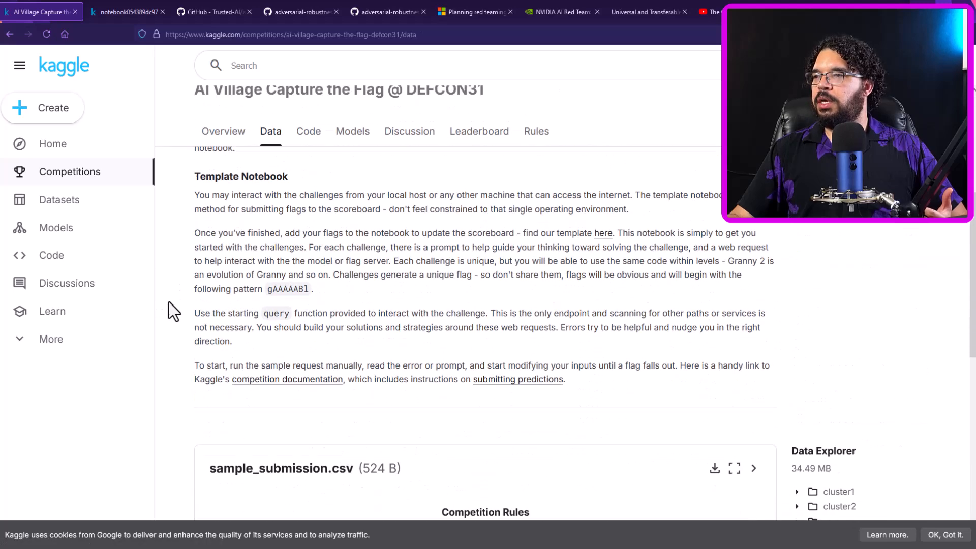
scroll(down, 3)
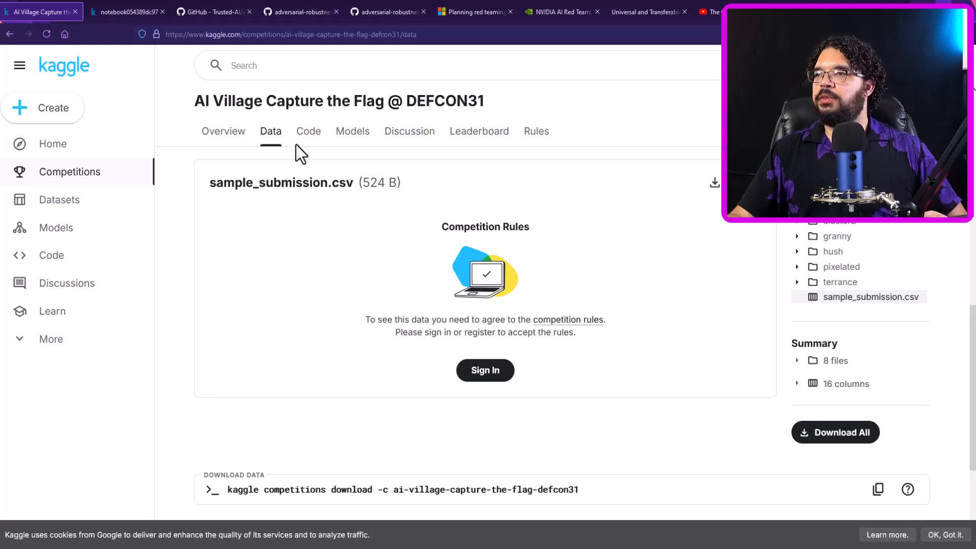
Step: List the competition's Code notebooks, including notebook054389dc97 and CTF challenge solutions
click(307, 131)
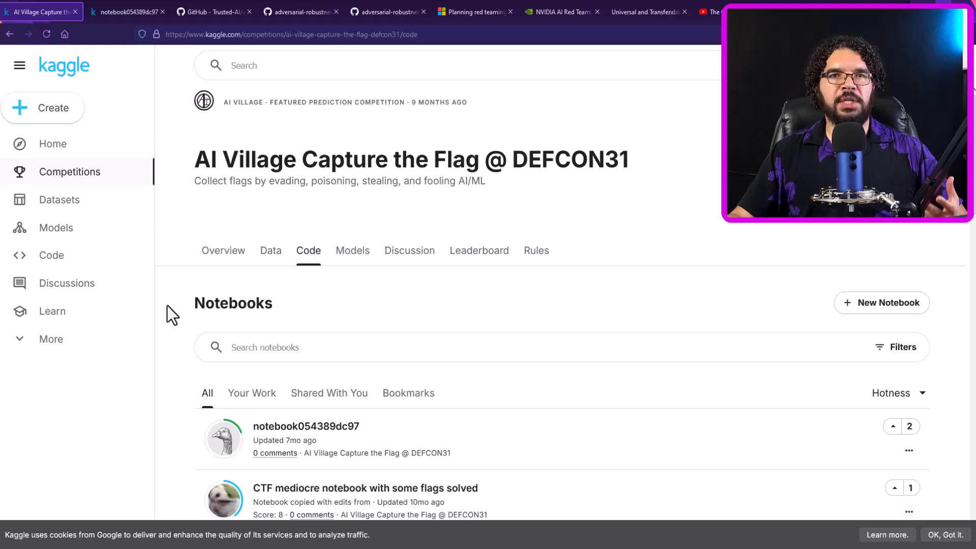
mouse_move(179, 322)
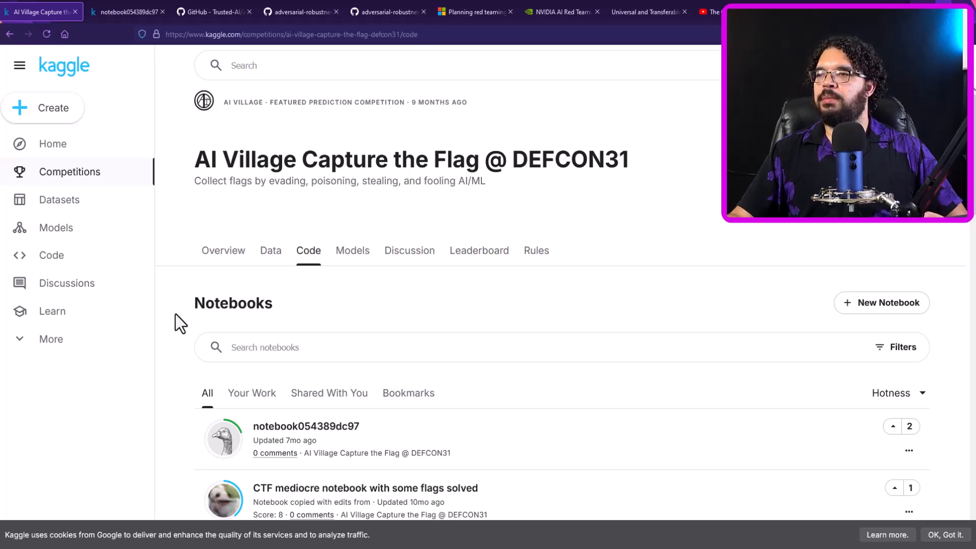
scroll(down, 3)
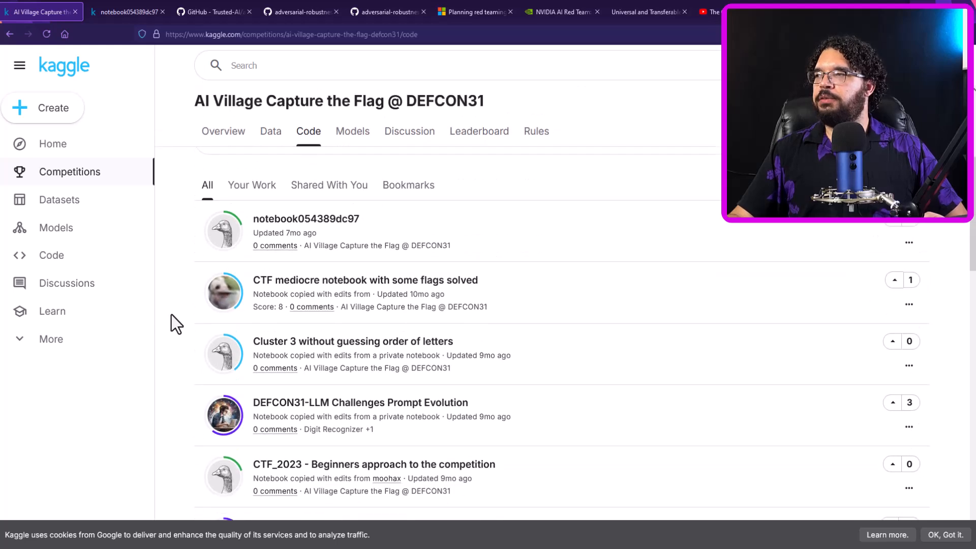
scroll(down, 3)
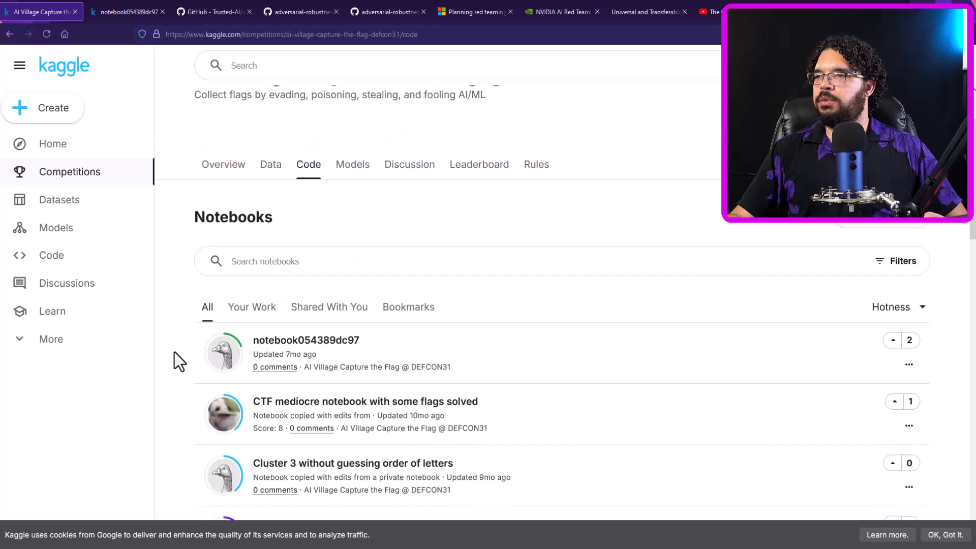
mouse_move(185, 323)
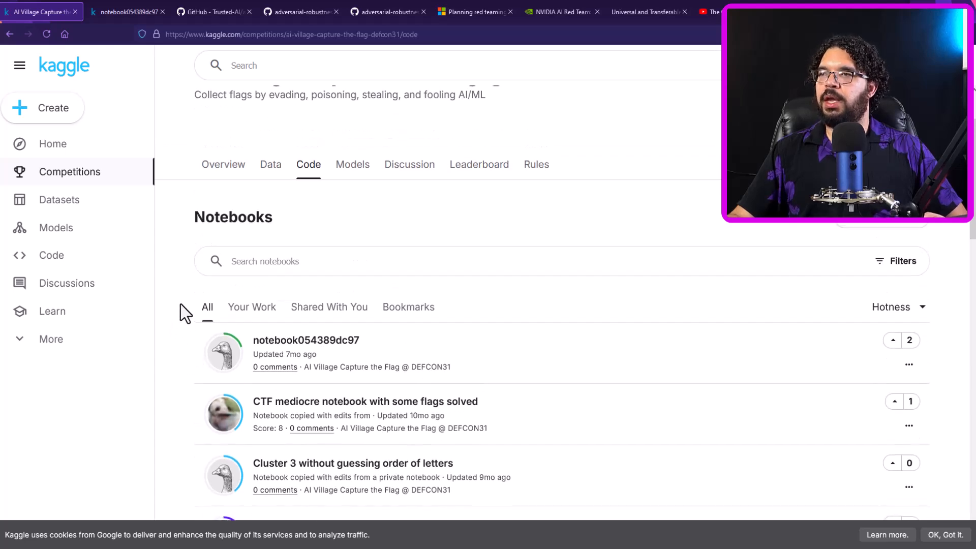
Step: Read notebook054389dc97's census income analysis with feature histograms and sex and age count plots
click(306, 339)
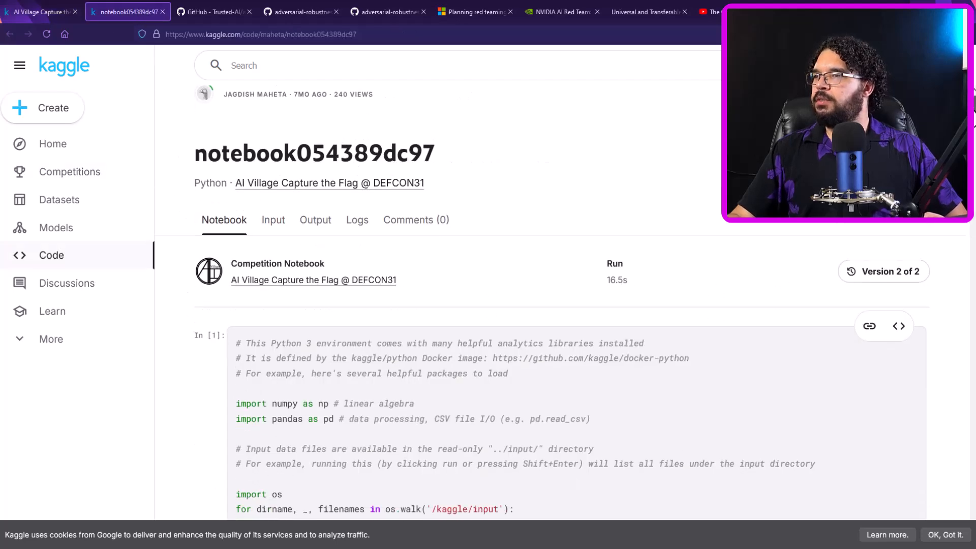
scroll(down, 3)
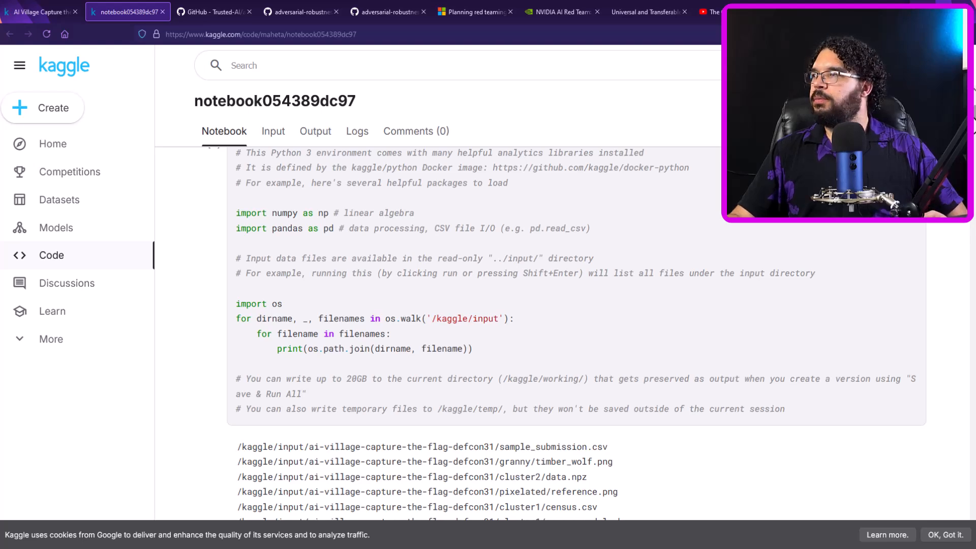
scroll(down, 3)
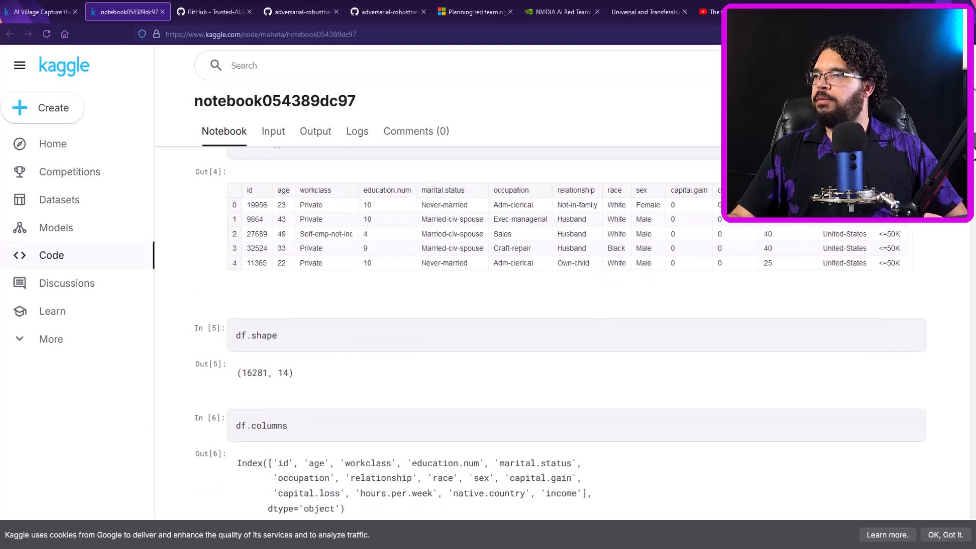
scroll(down, 3)
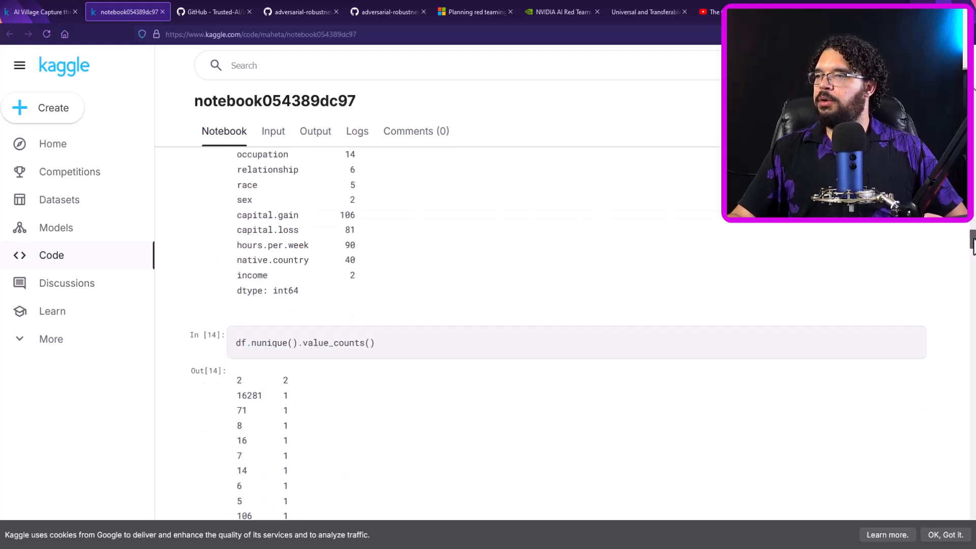
scroll(down, 3)
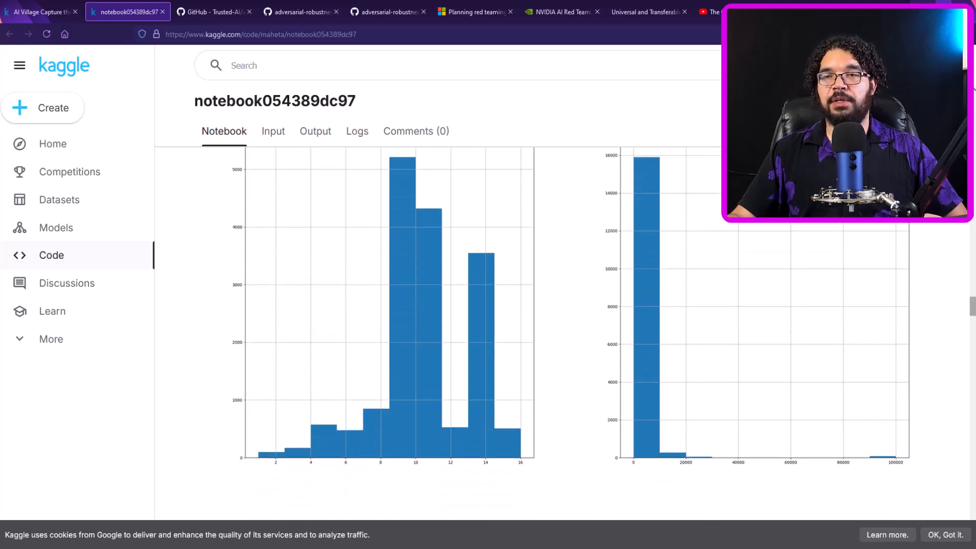
scroll(down, 3)
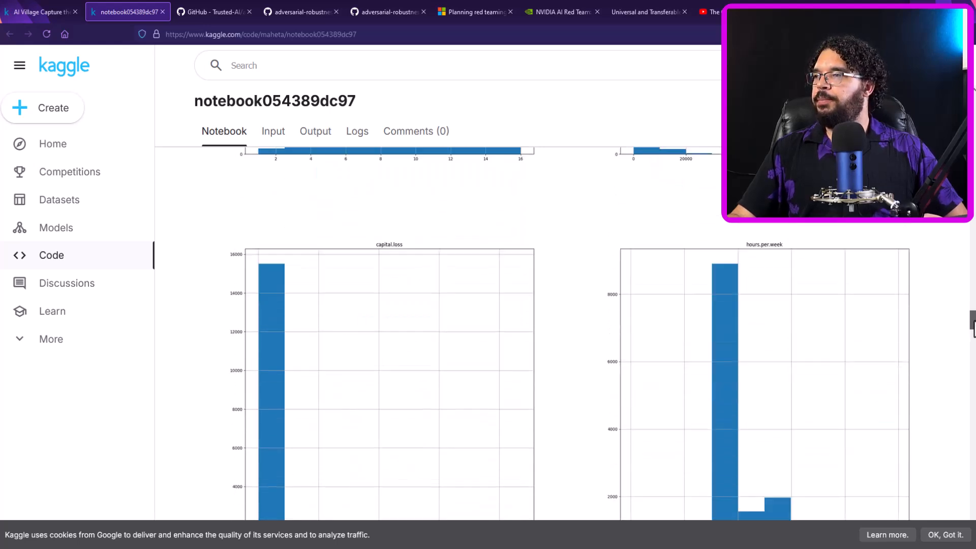
scroll(down, 3)
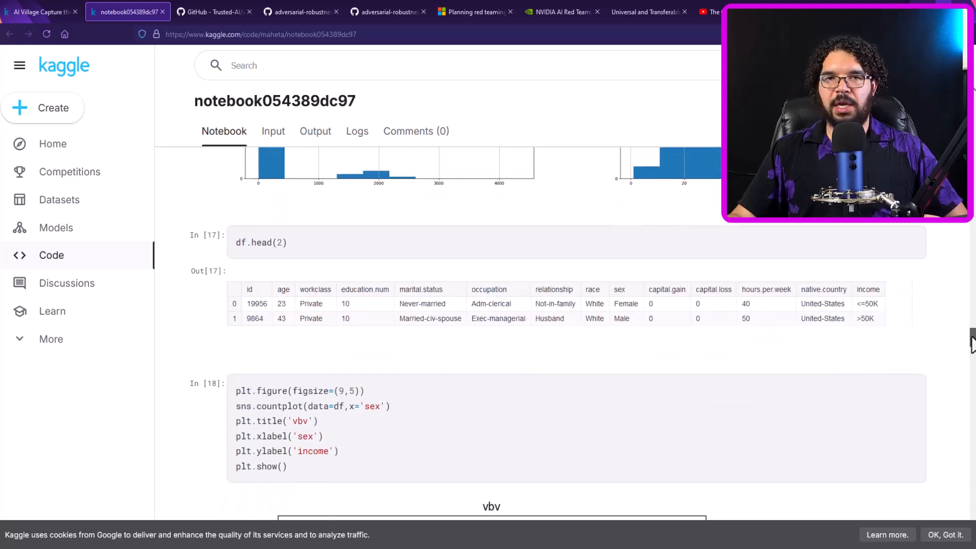
scroll(down, 3)
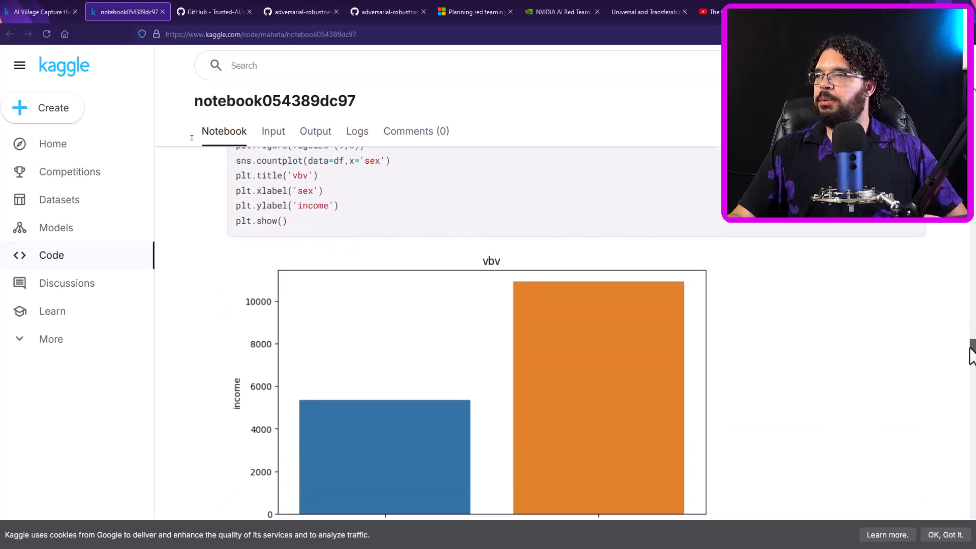
scroll(down, 3)
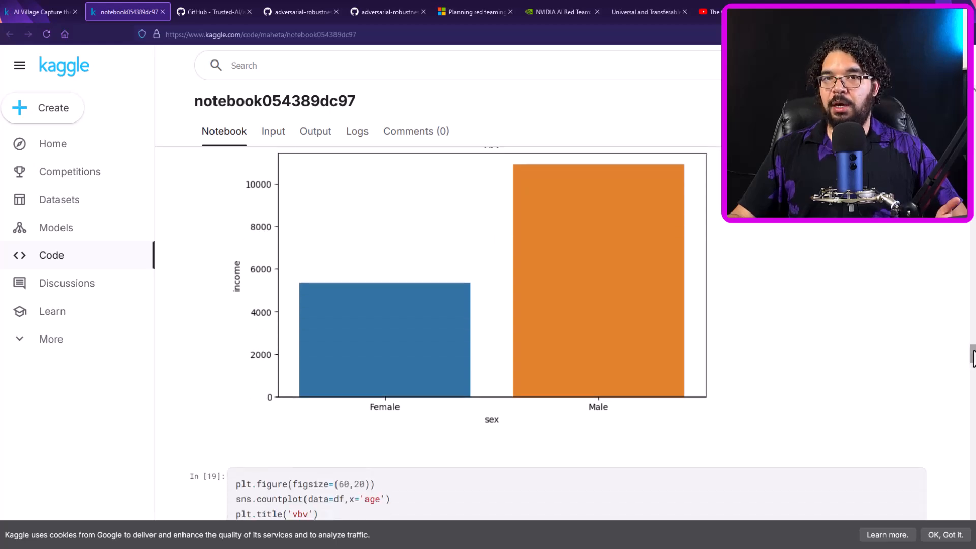
scroll(down, 3)
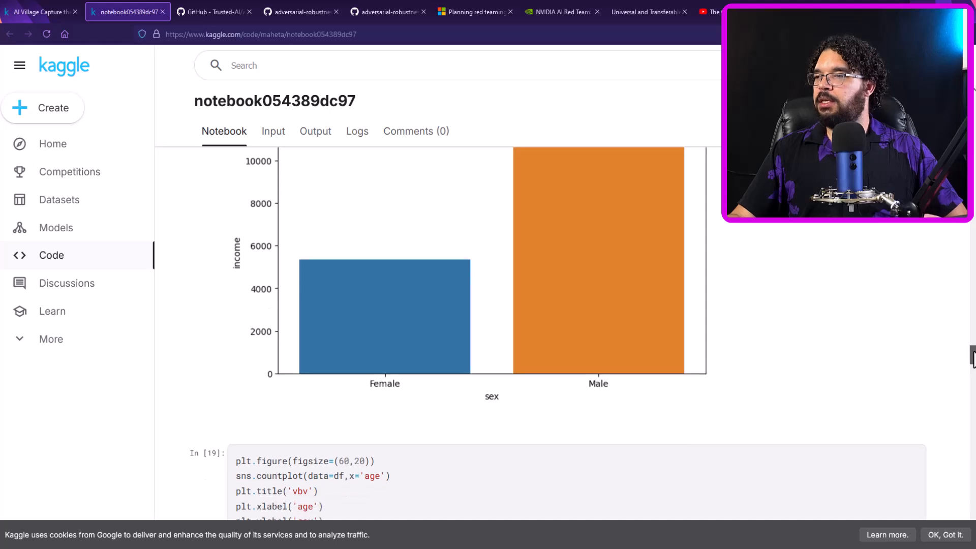
scroll(down, 3)
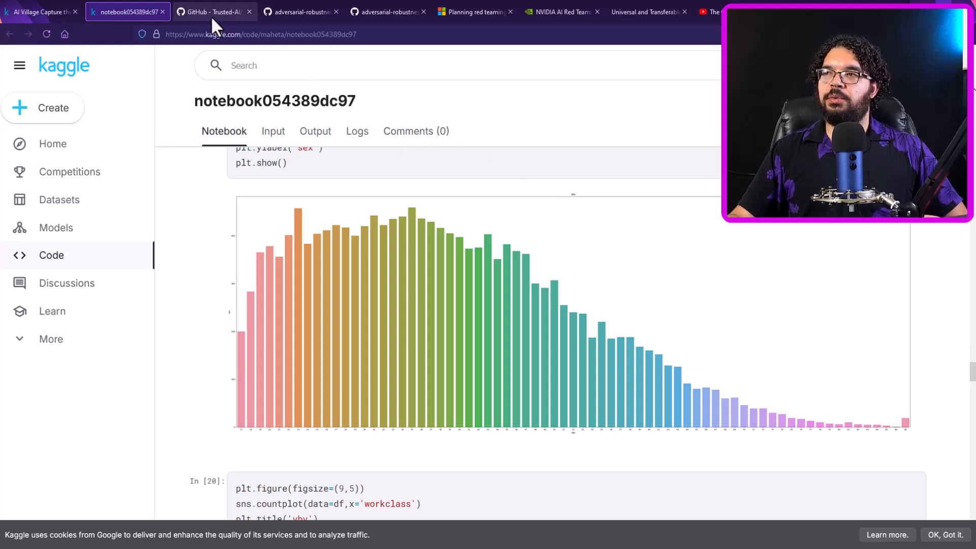
Step: View the attack_hopskipjump notebook's koala target (class 105) and tractor initial image (class 866) outputs
click(214, 11)
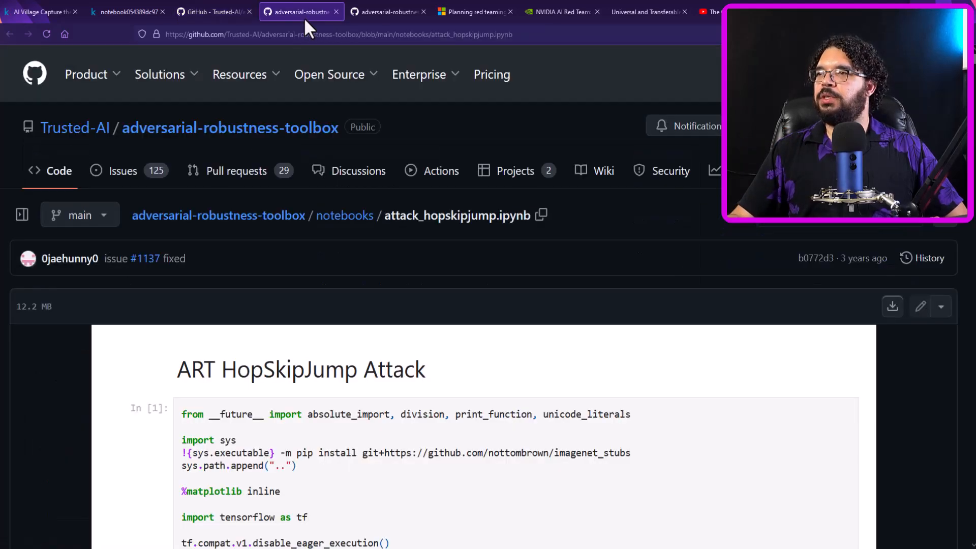
mouse_move(71, 363)
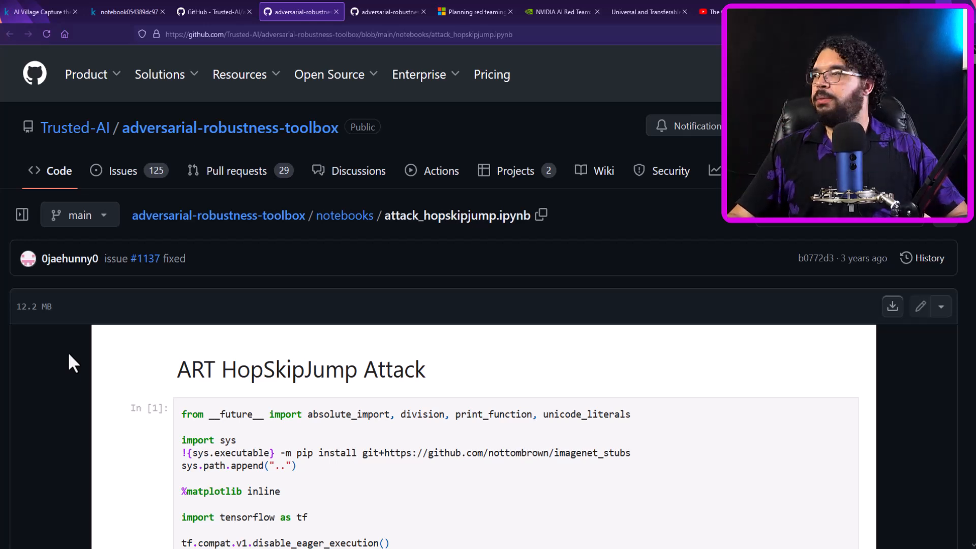
scroll(down, 3)
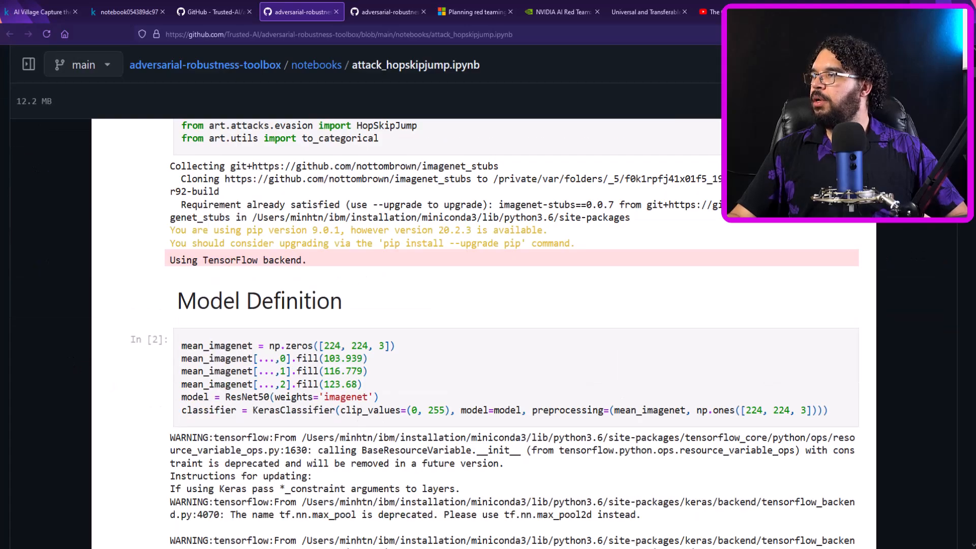
scroll(down, 3)
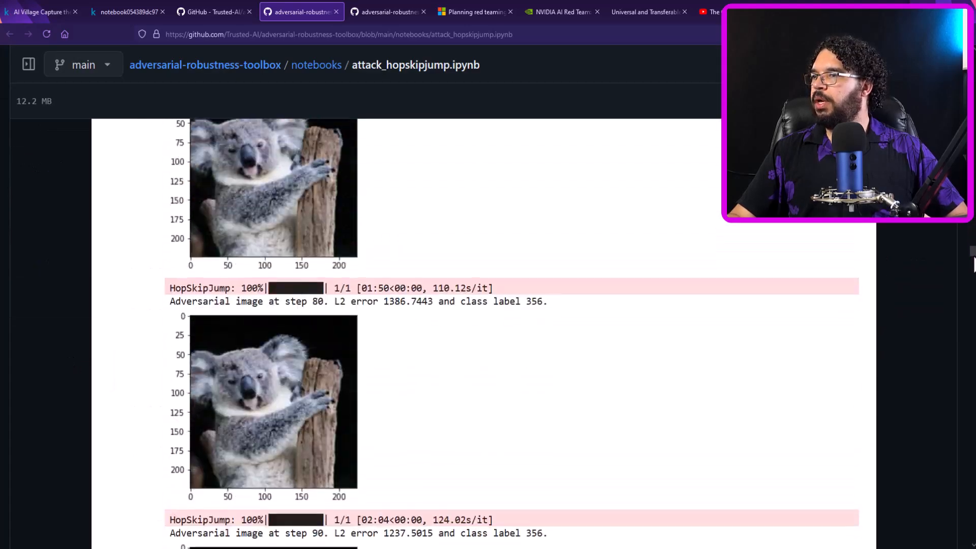
scroll(down, 3)
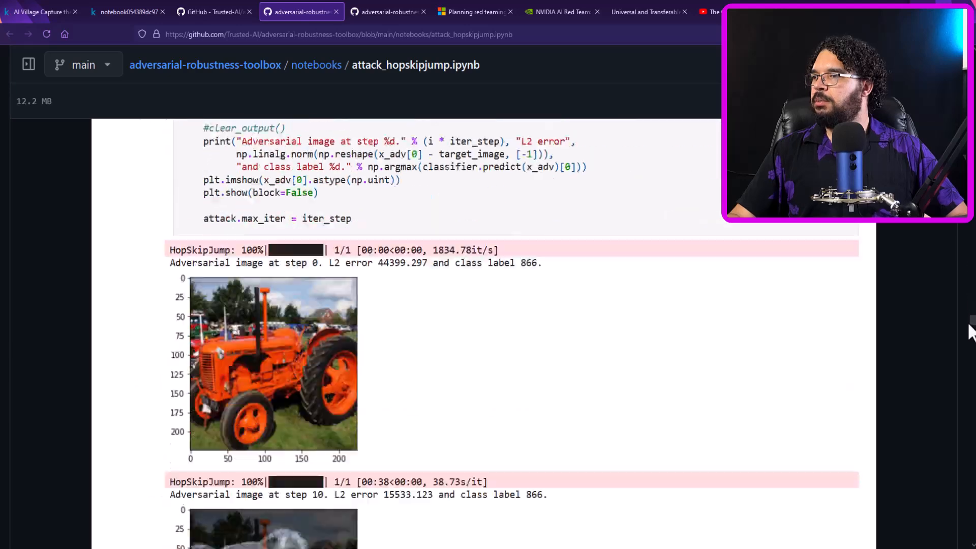
scroll(down, 3)
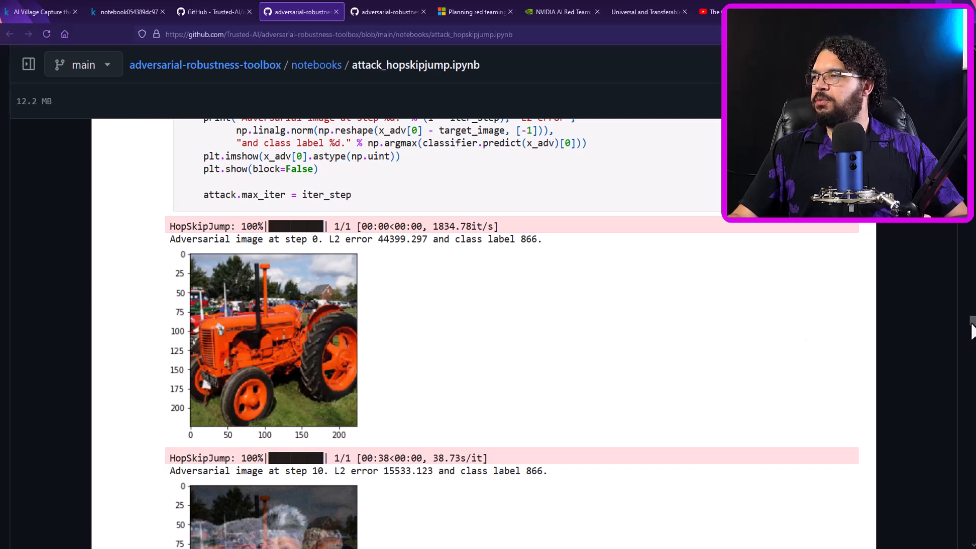
scroll(down, 3)
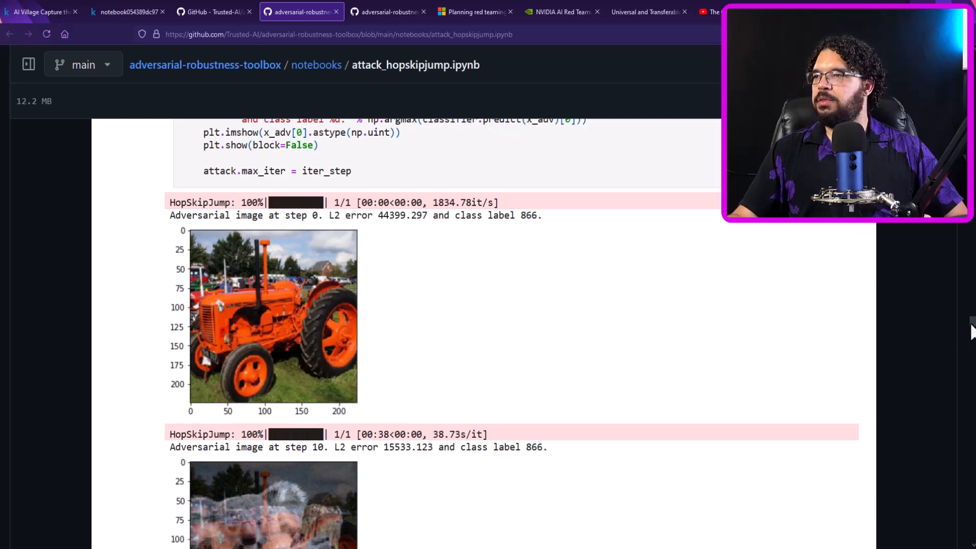
scroll(down, 3)
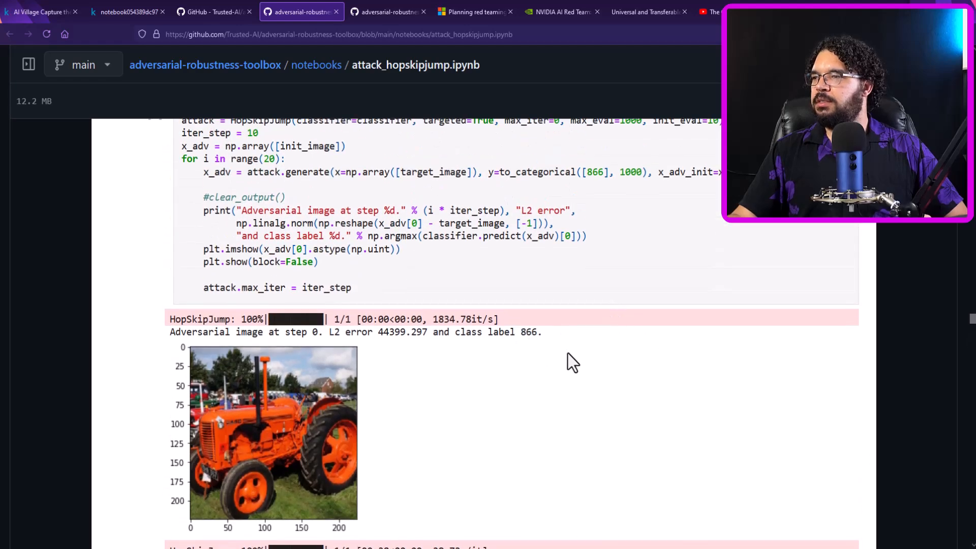
scroll(down, 3)
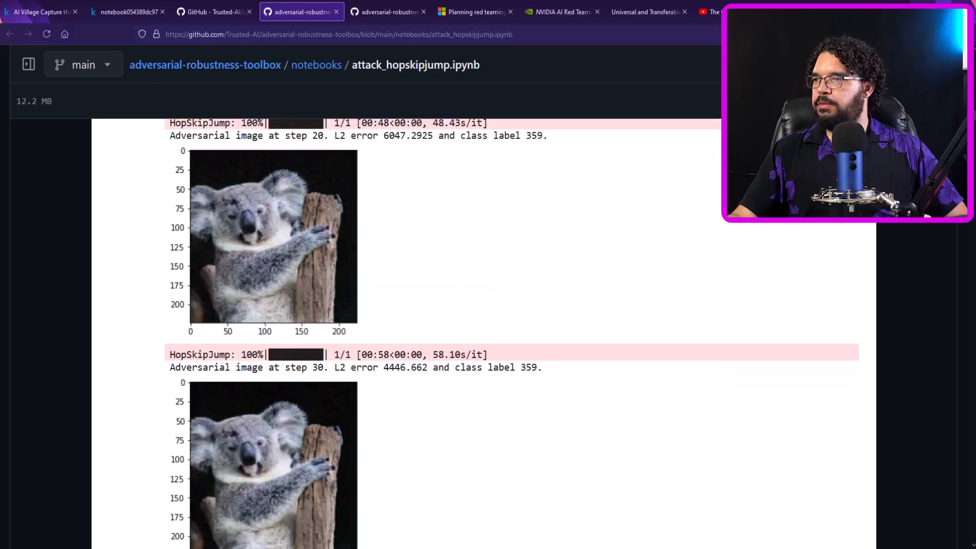
scroll(down, 3)
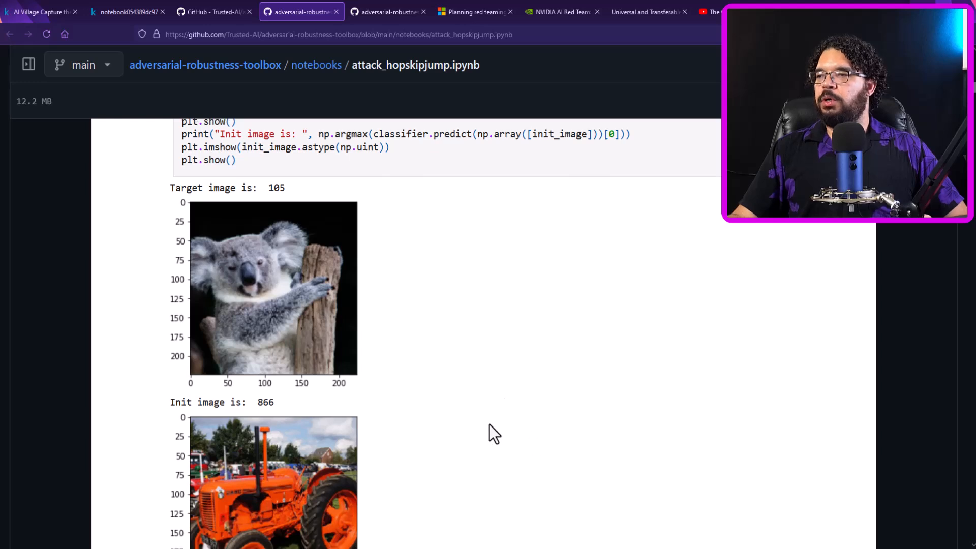
scroll(down, 3)
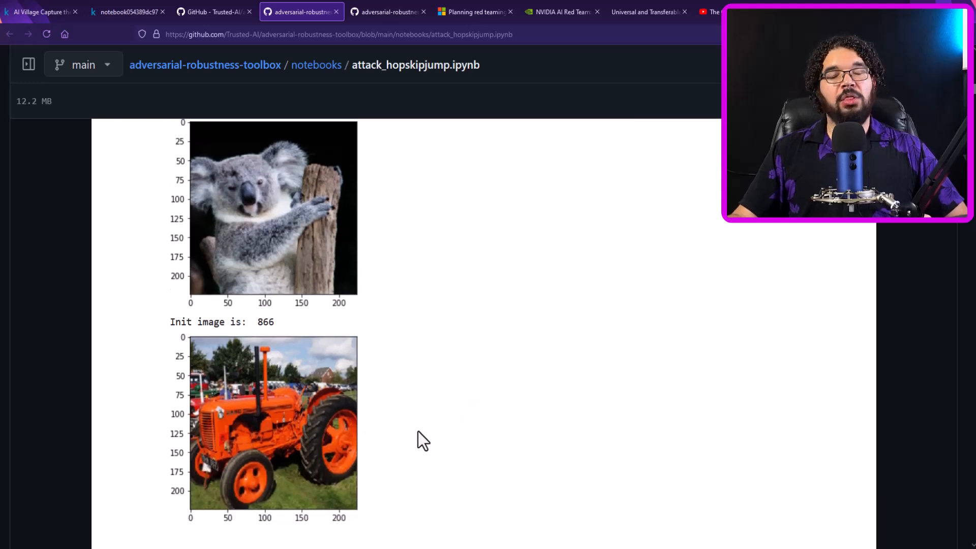
mouse_move(451, 306)
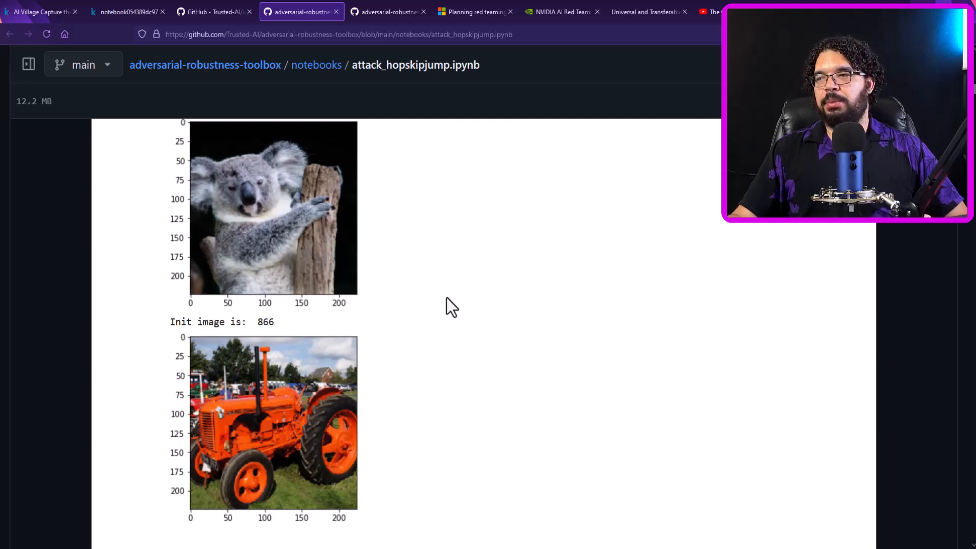
mouse_move(440, 350)
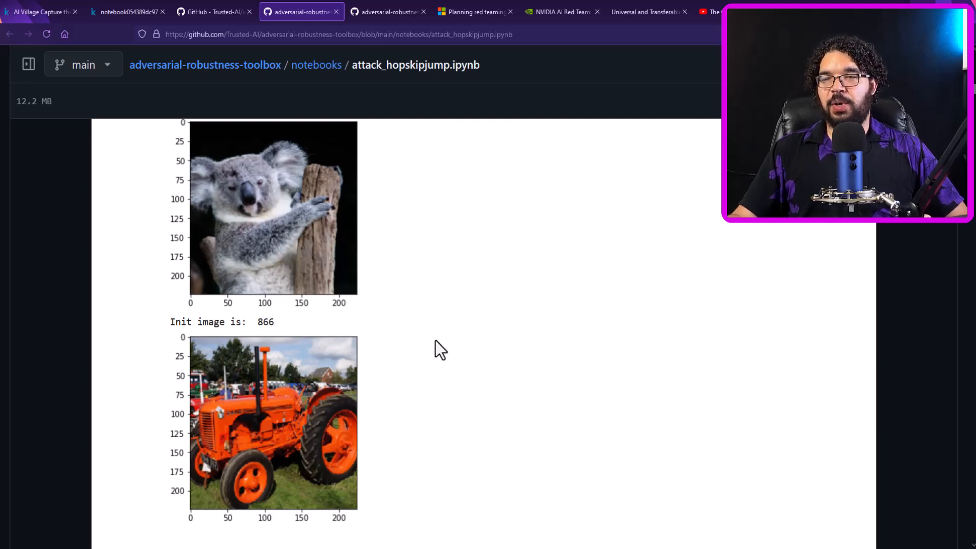
mouse_move(728, 329)
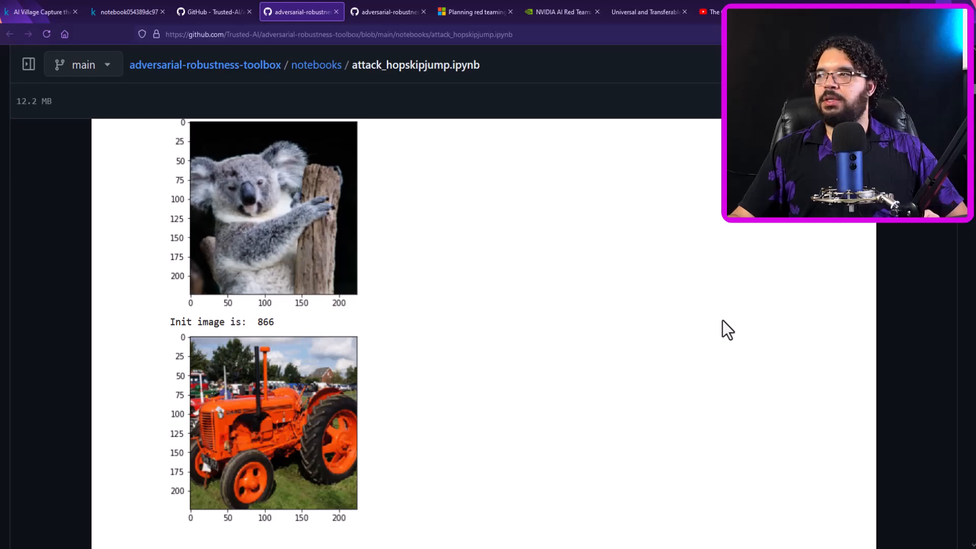
Step: Follow the adversarial steps from 0 to 190 as the tractor morphs into the koala, reaching With Masking
scroll(down, 3)
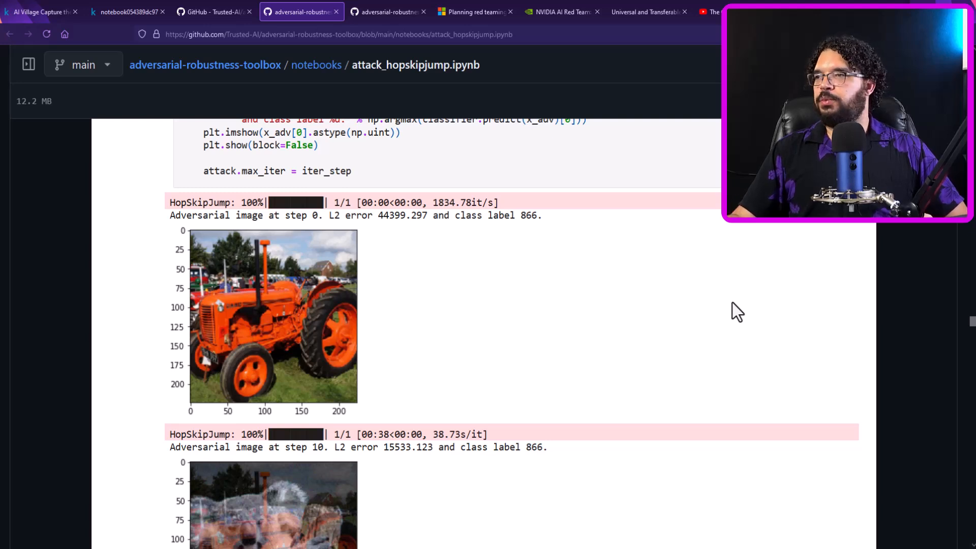
mouse_move(573, 289)
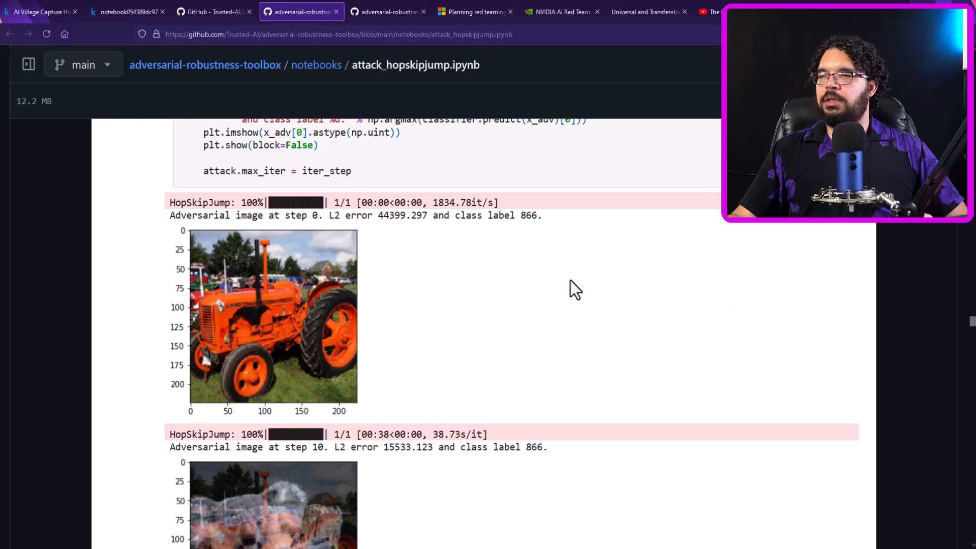
mouse_move(730, 305)
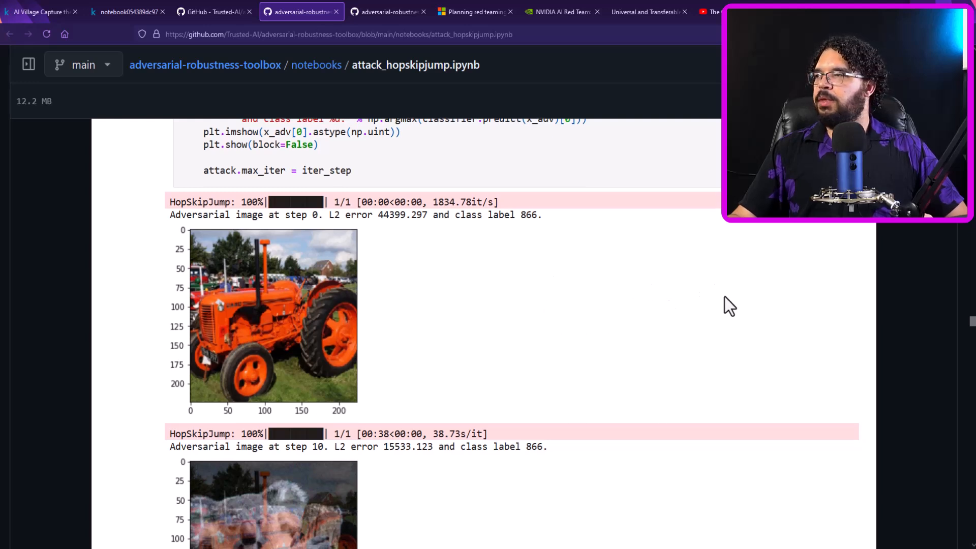
scroll(down, 3)
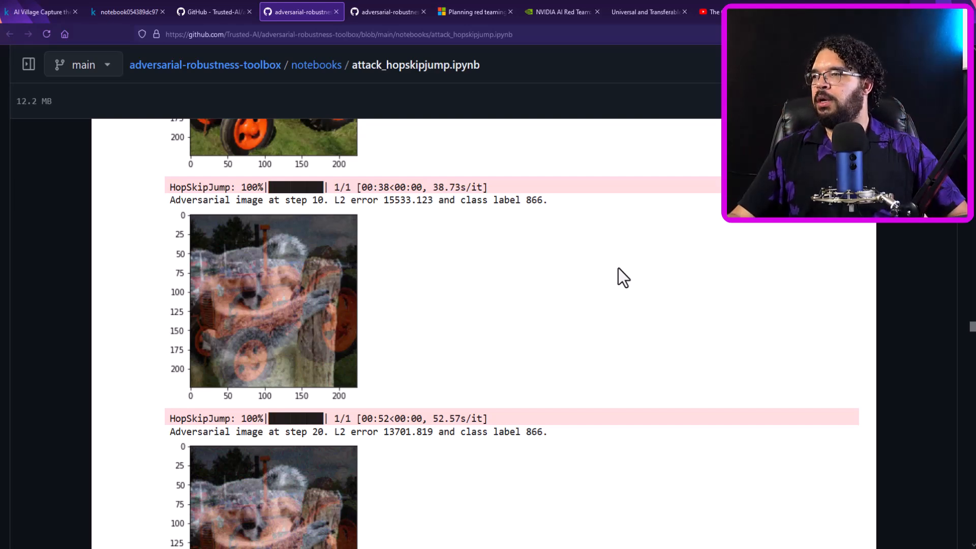
scroll(down, 3)
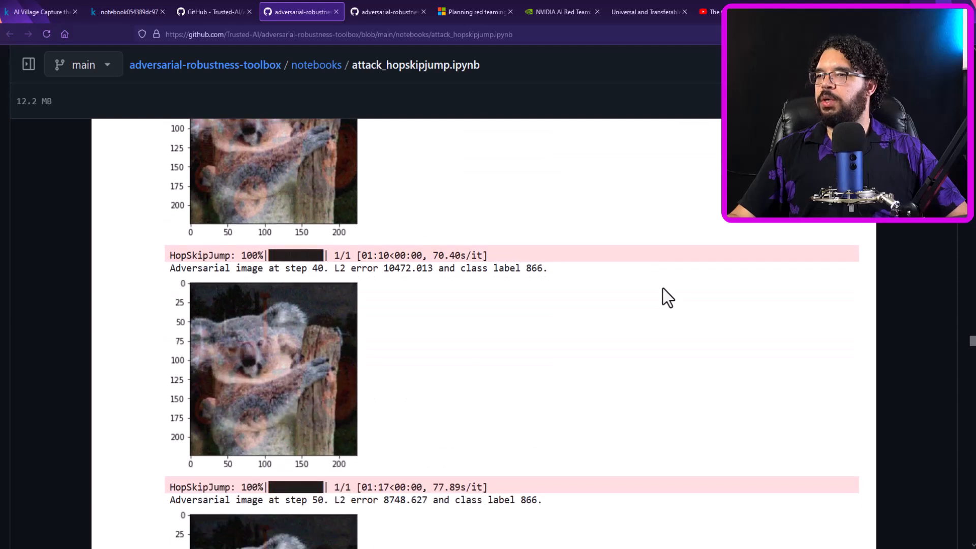
scroll(down, 3)
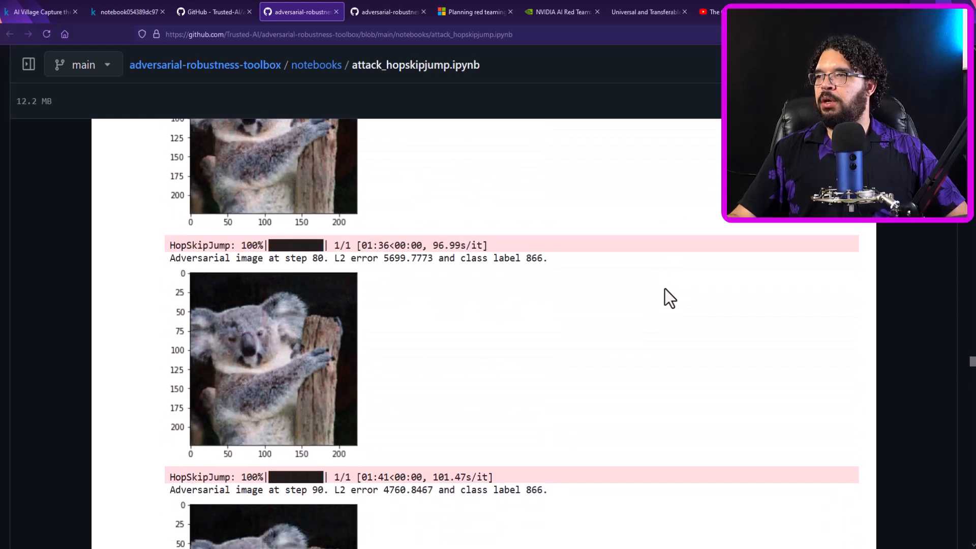
scroll(down, 3)
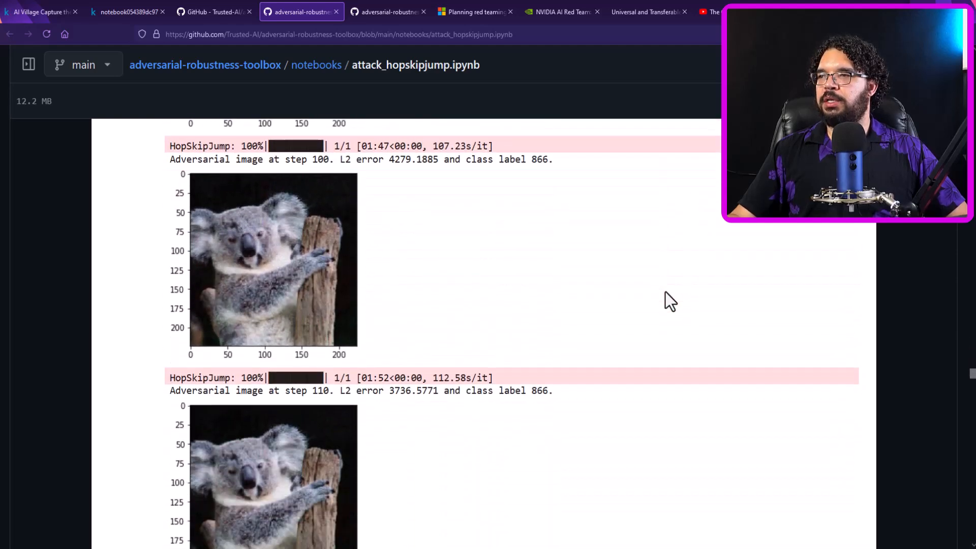
scroll(down, 3)
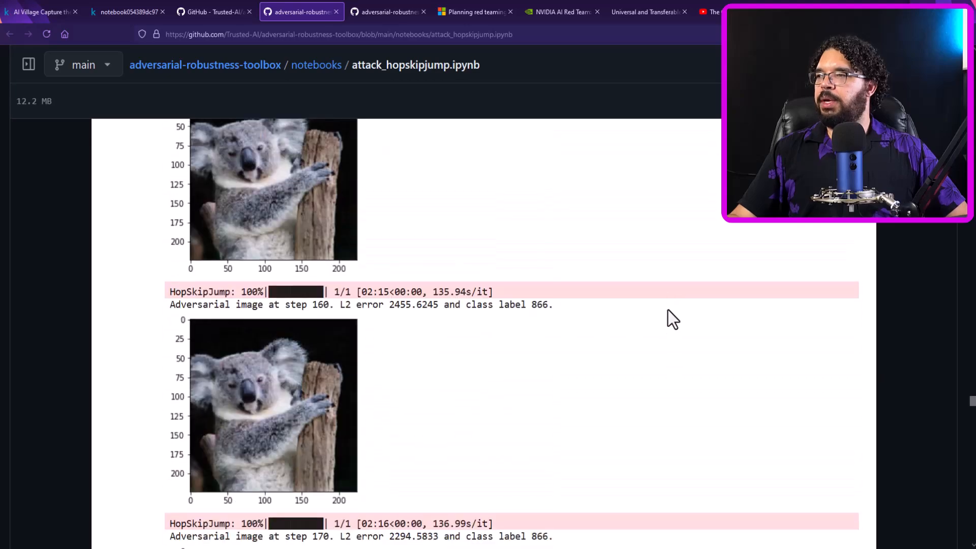
scroll(down, 3)
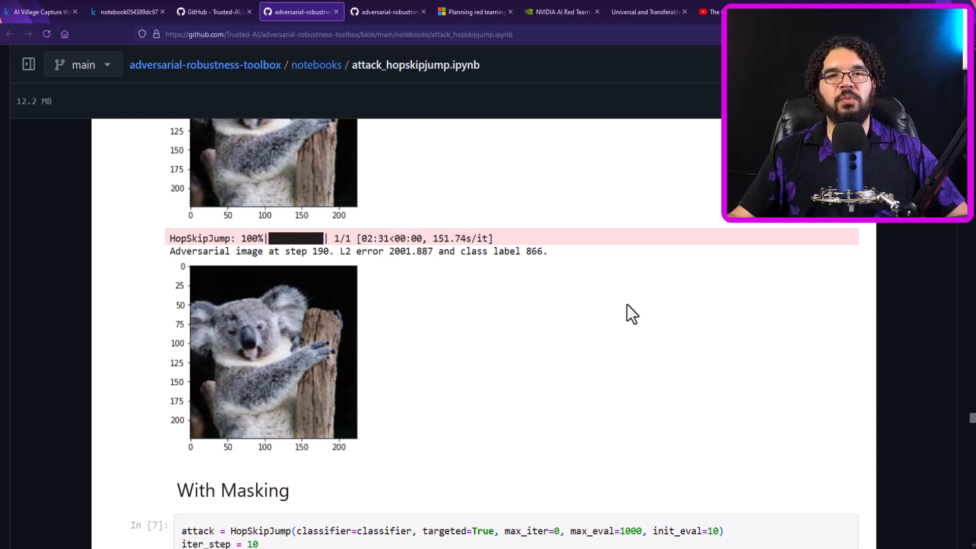
mouse_move(565, 274)
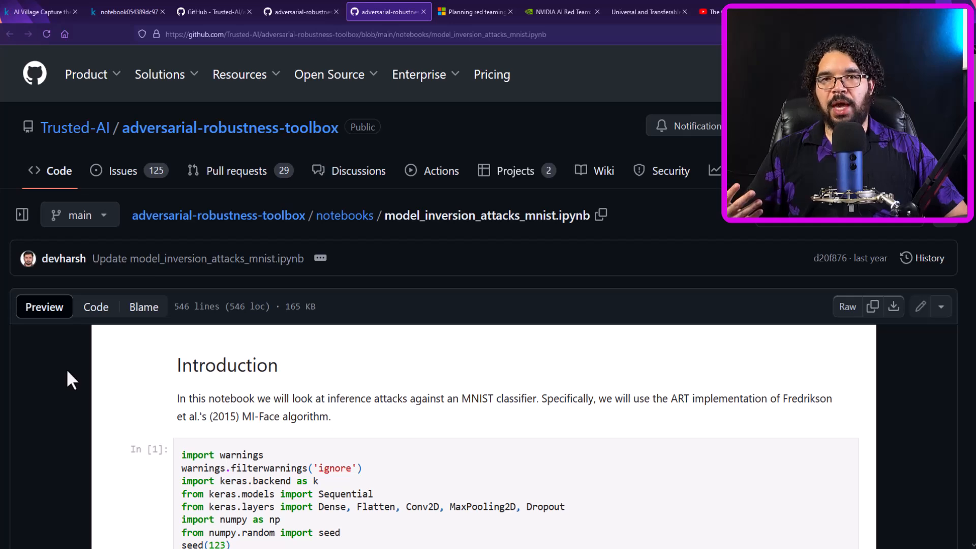
Step: Read the MNIST model inversion notebook's introduction, training cell and grey-image initialization results
scroll(down, 3)
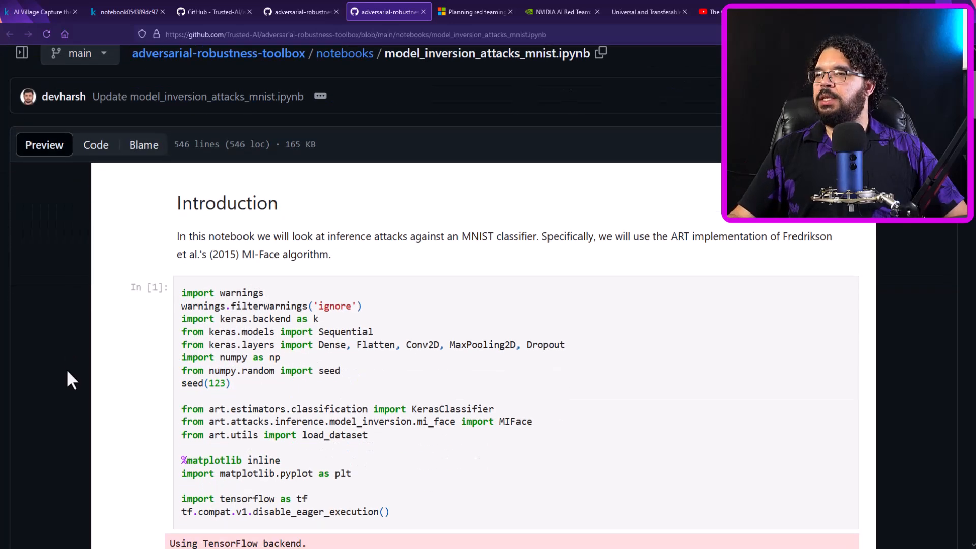
scroll(down, 3)
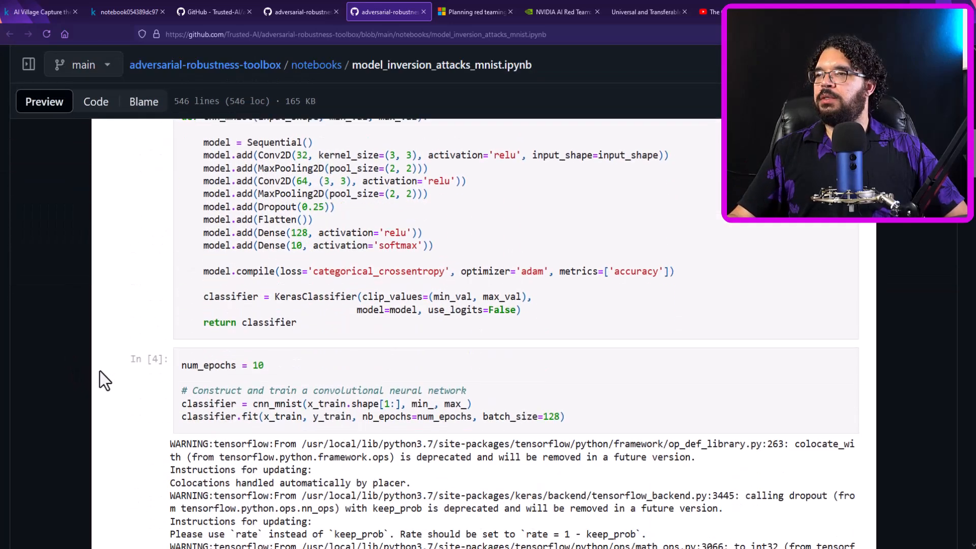
scroll(down, 3)
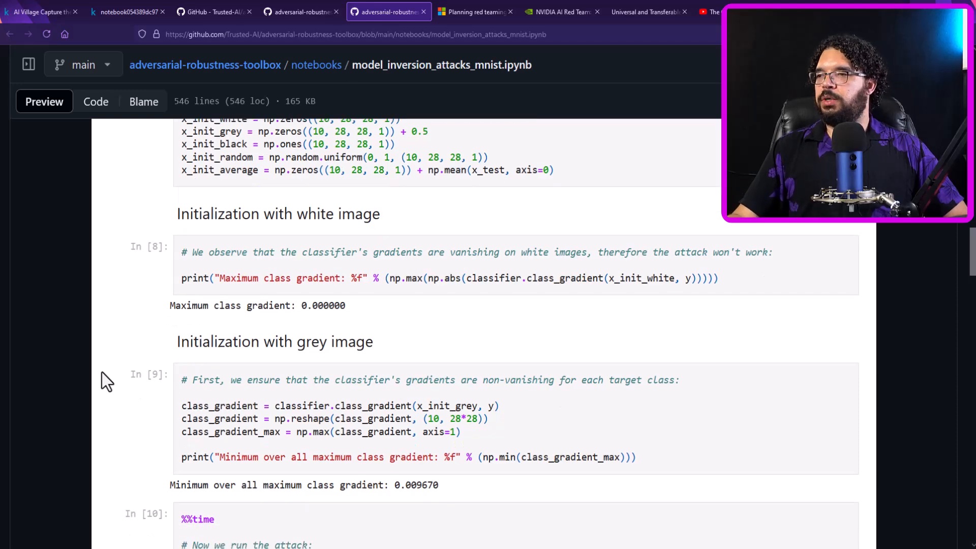
scroll(down, 3)
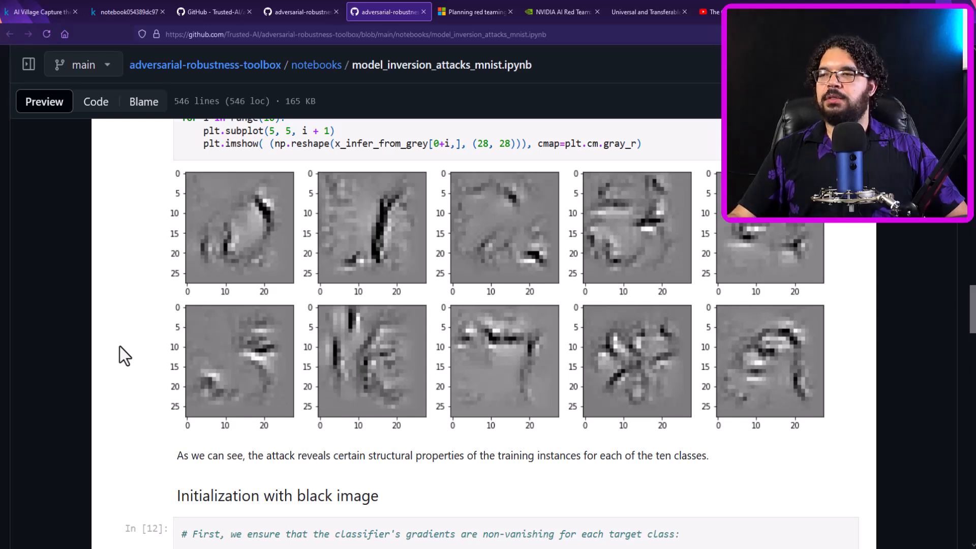
mouse_move(140, 332)
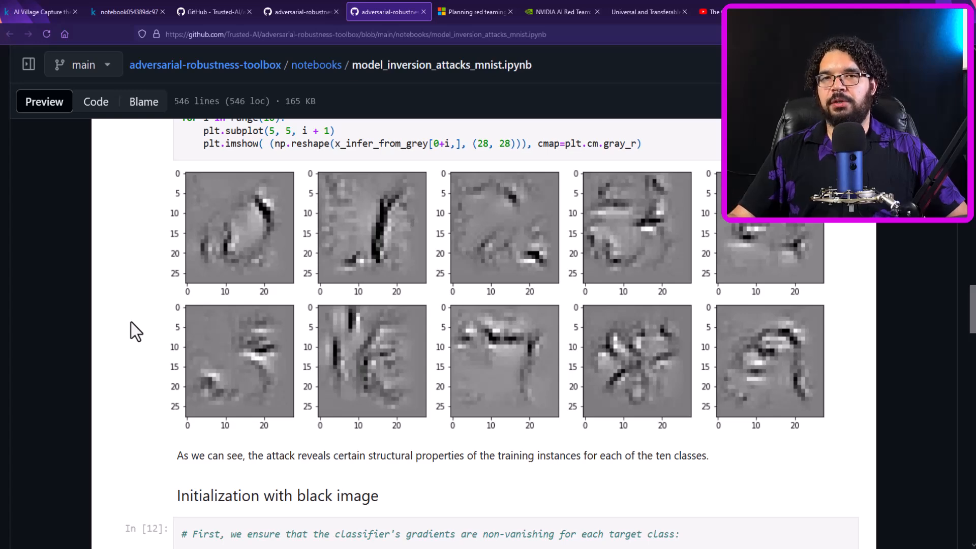
Step: Move past black and random initializations to the average-image results showing digits 0–9
scroll(down, 3)
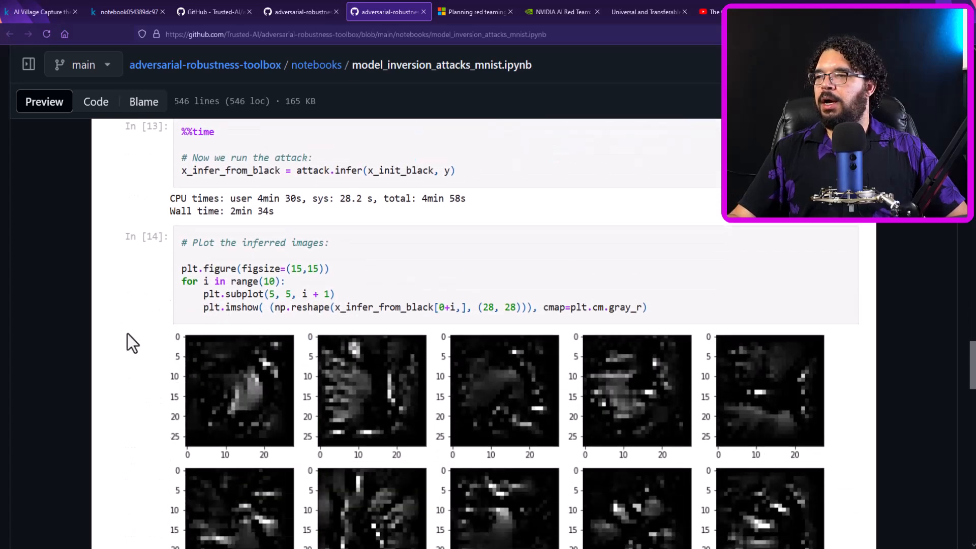
scroll(down, 3)
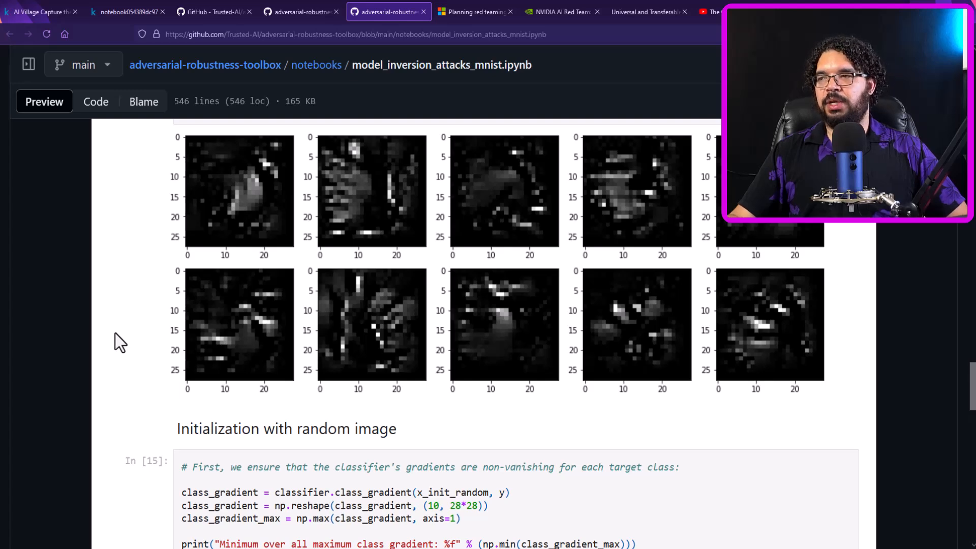
scroll(down, 3)
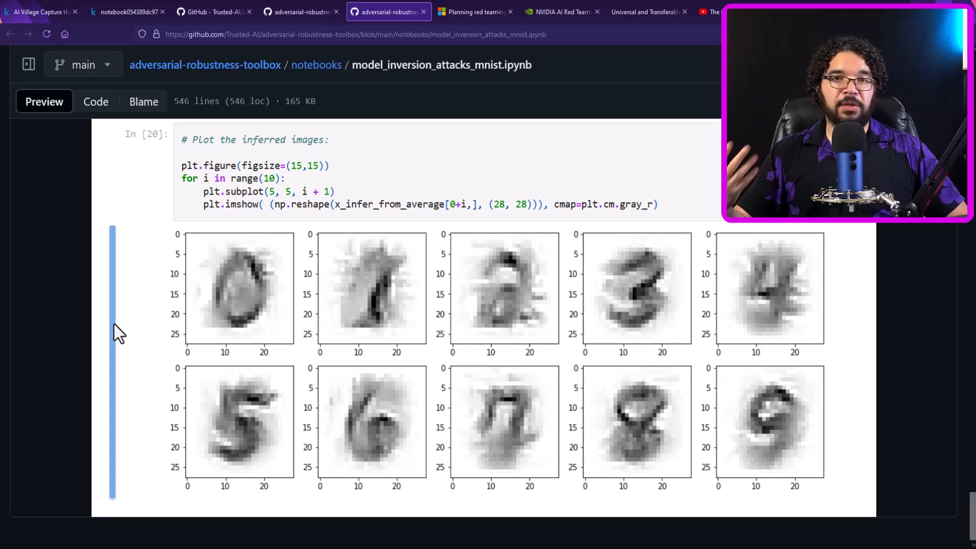
mouse_move(85, 339)
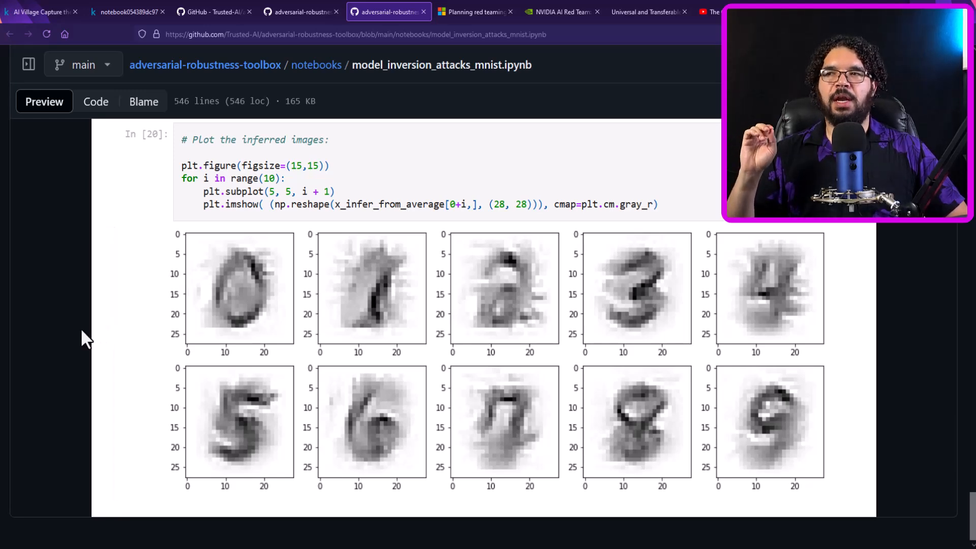
mouse_move(79, 344)
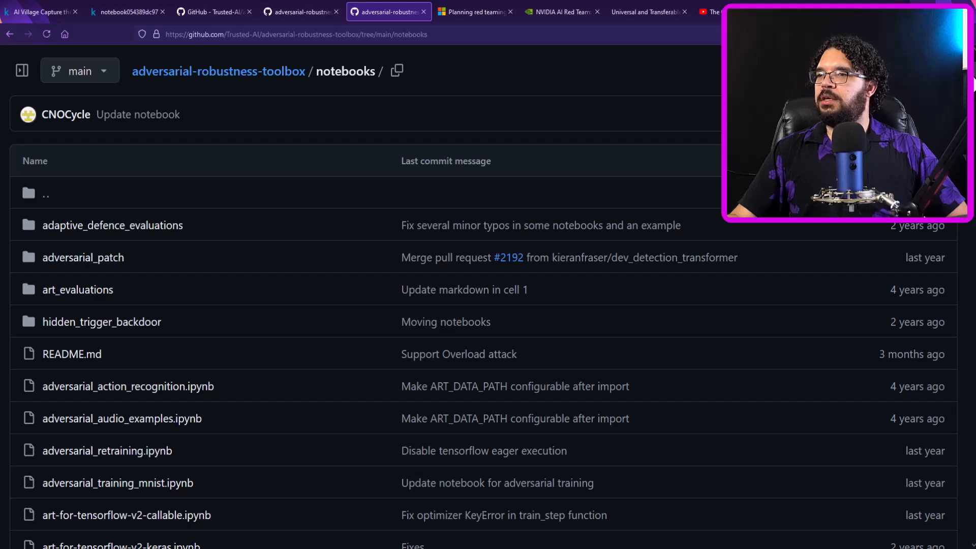
scroll(down, 3)
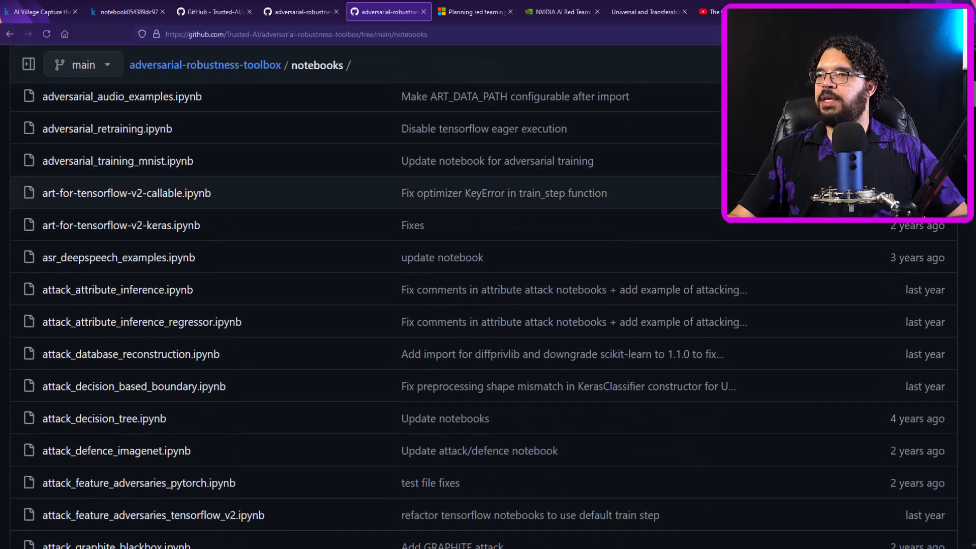
scroll(down, 3)
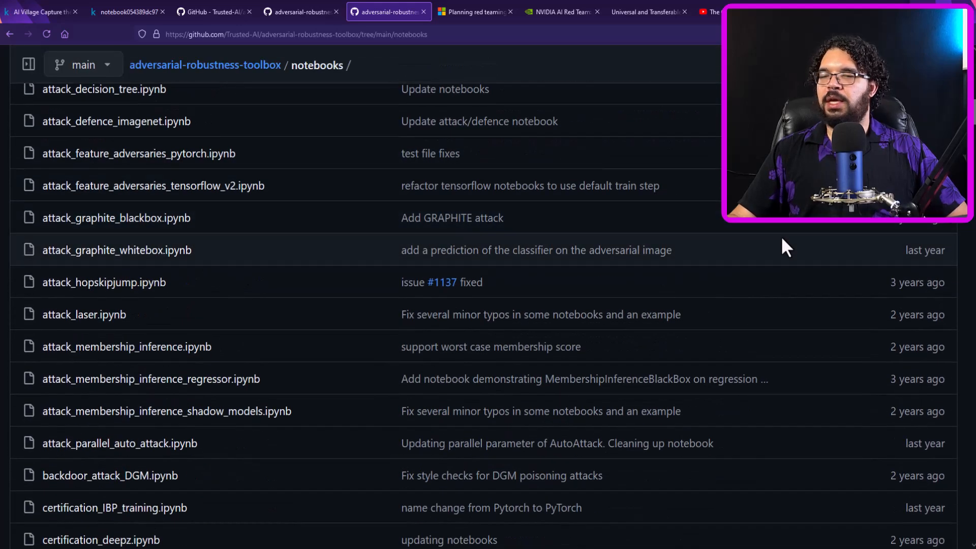
scroll(down, 3)
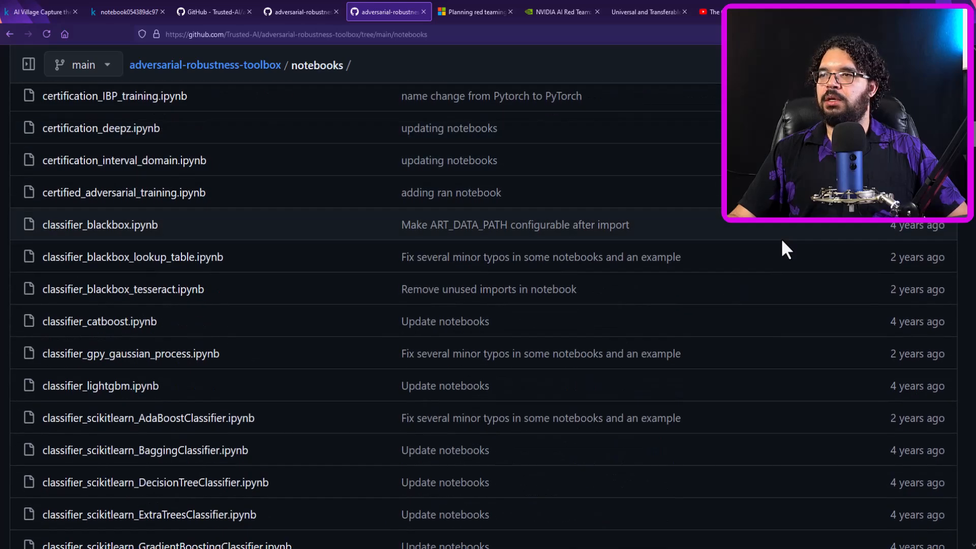
scroll(down, 3)
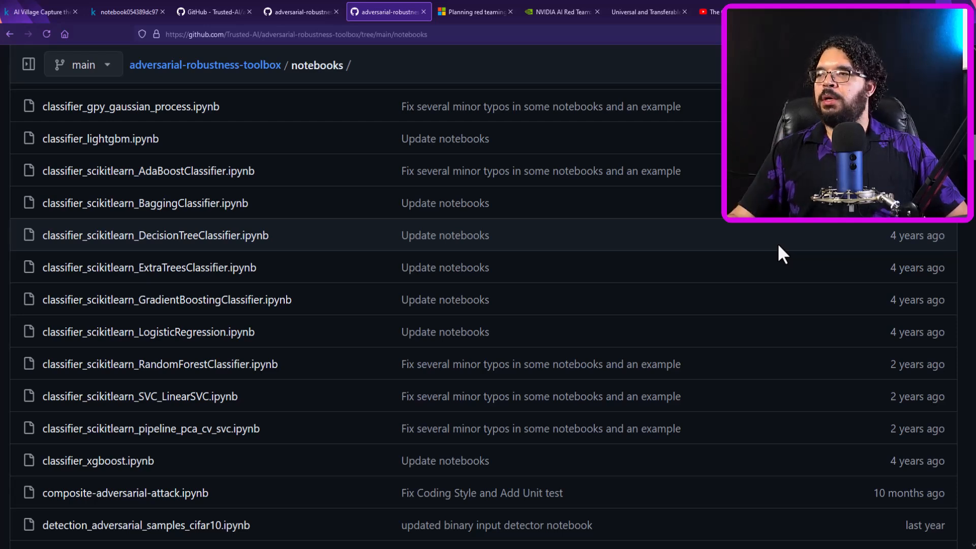
scroll(down, 3)
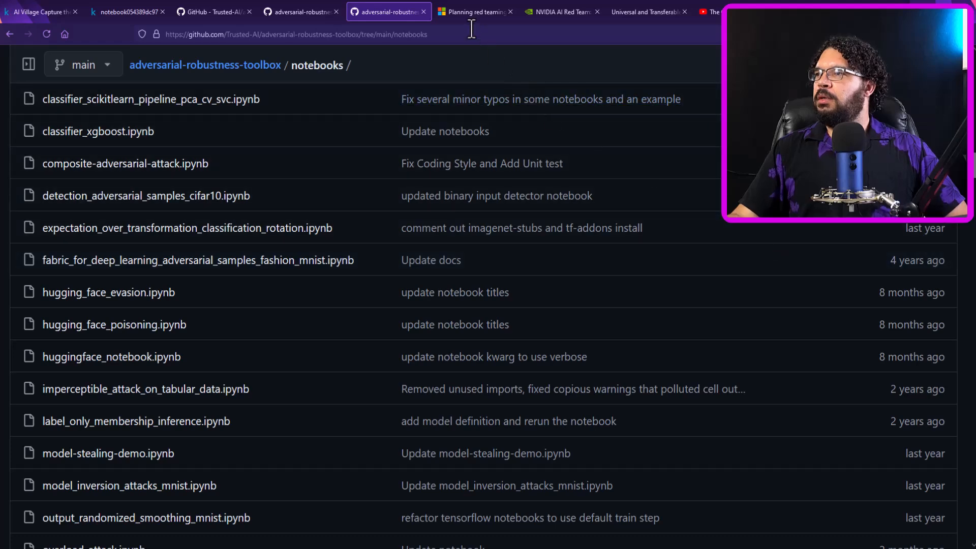
Step: Read Microsoft's planning red teaming for LLMs article down to the Plan: How to record data section
click(475, 11)
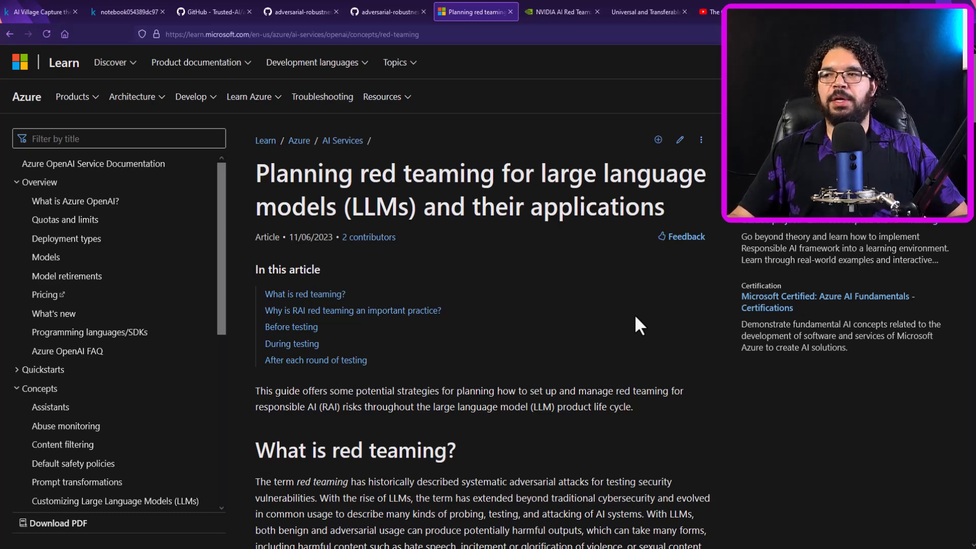
scroll(down, 3)
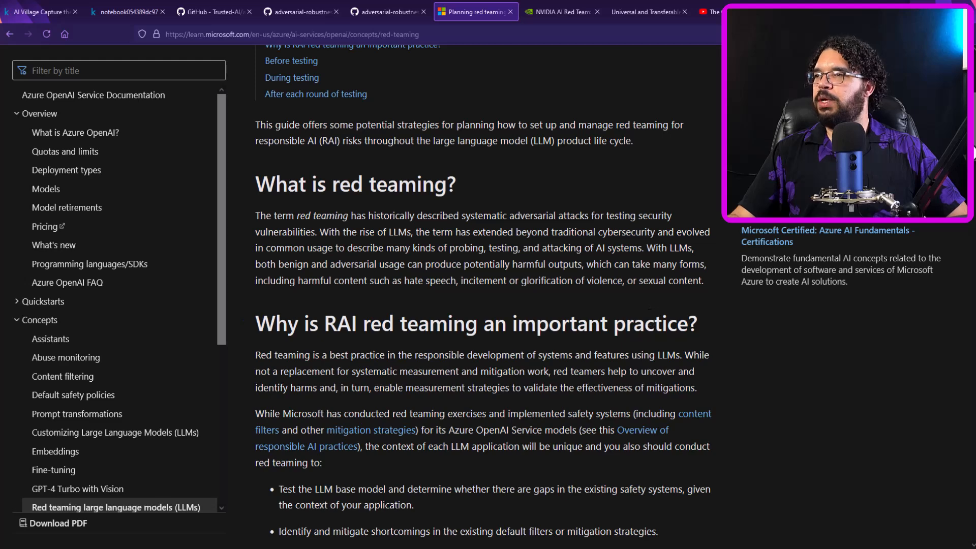
scroll(down, 3)
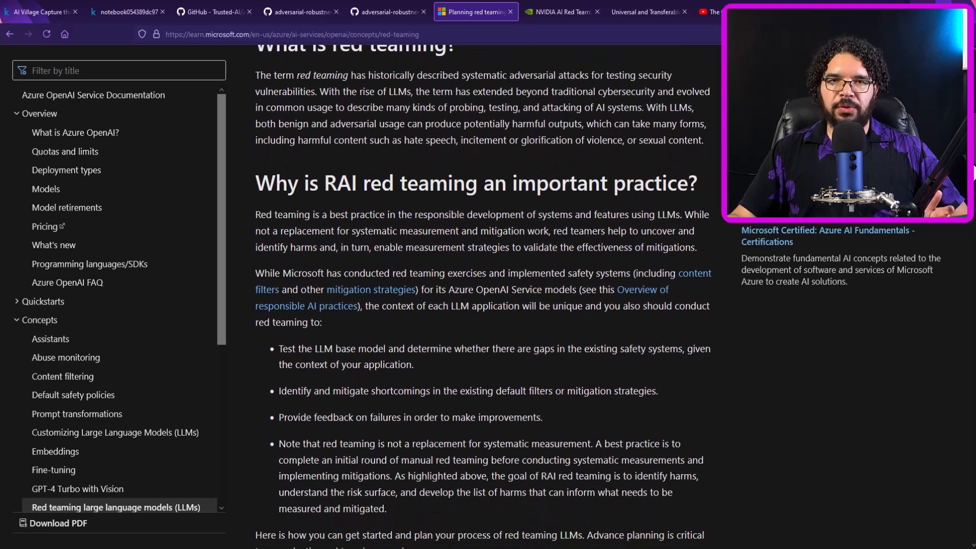
scroll(down, 3)
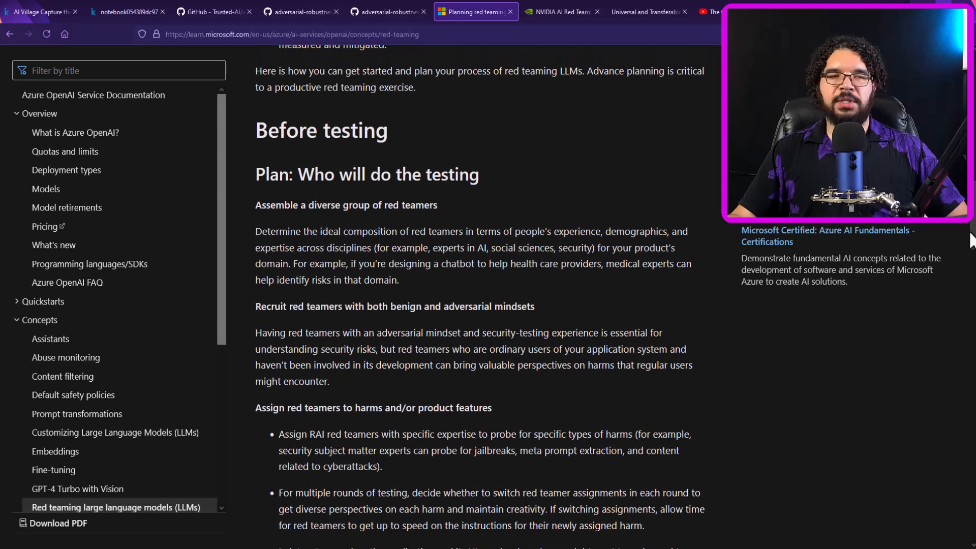
scroll(down, 3)
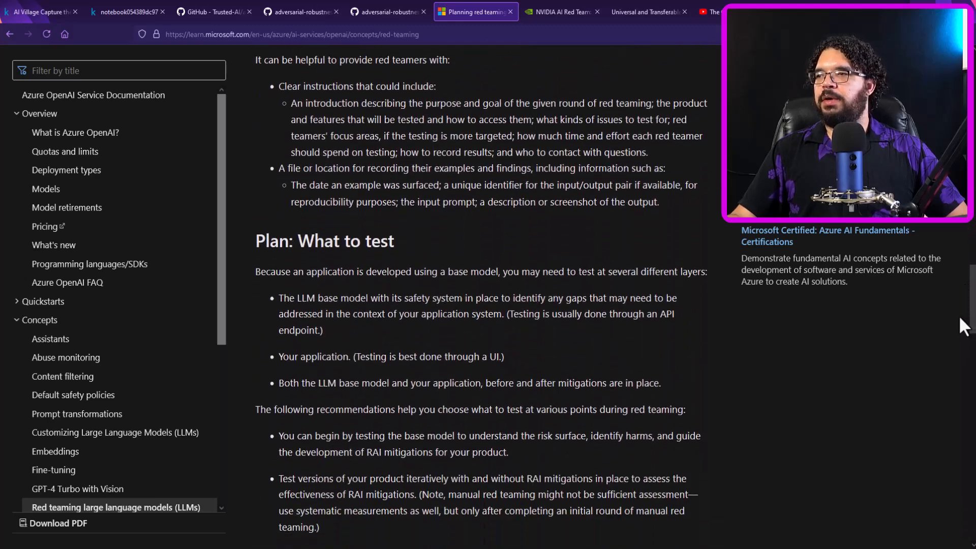
scroll(down, 3)
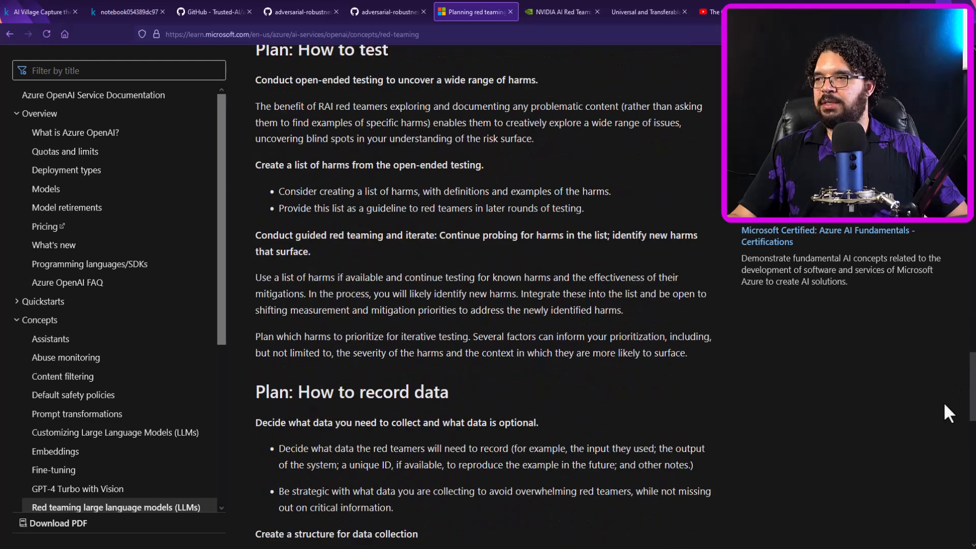
scroll(down, 3)
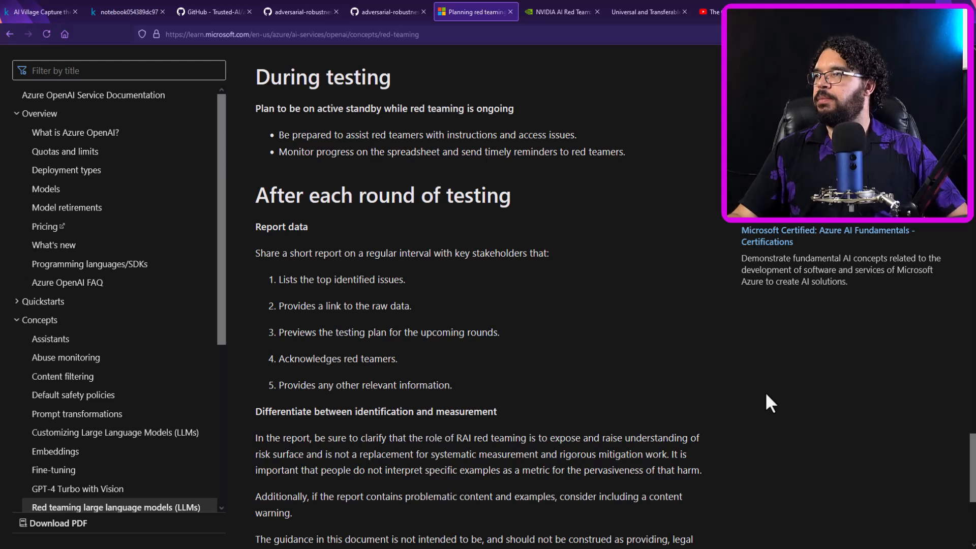
mouse_move(647, 309)
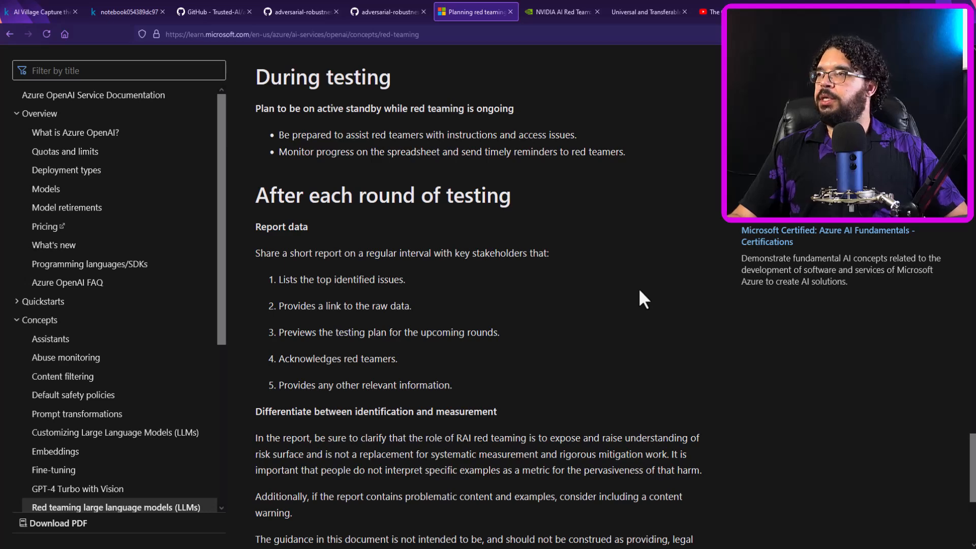
Step: Show the NVIDIA Developer Blog post 'NVIDIA AI Red Team: An Introduction'
click(557, 11)
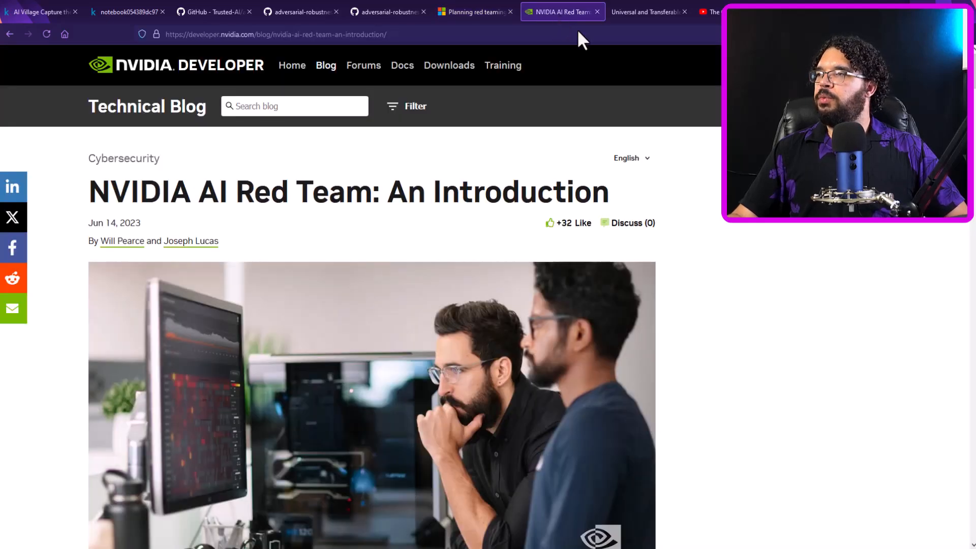
mouse_move(802, 226)
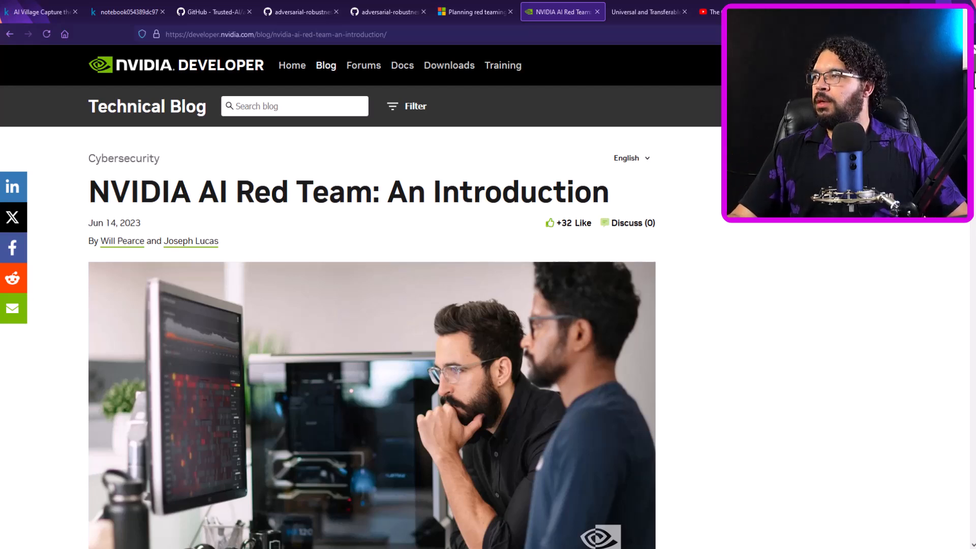
scroll(down, 3)
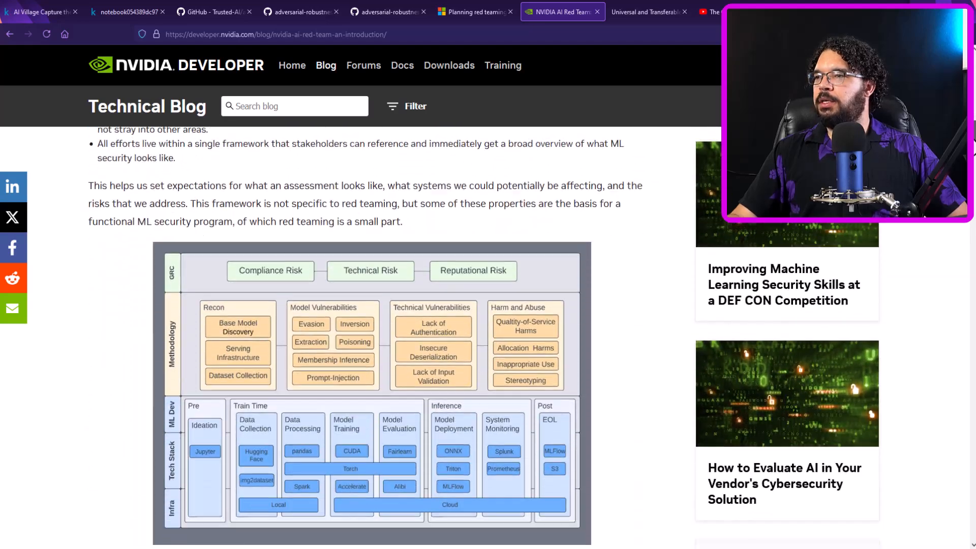
scroll(down, 3)
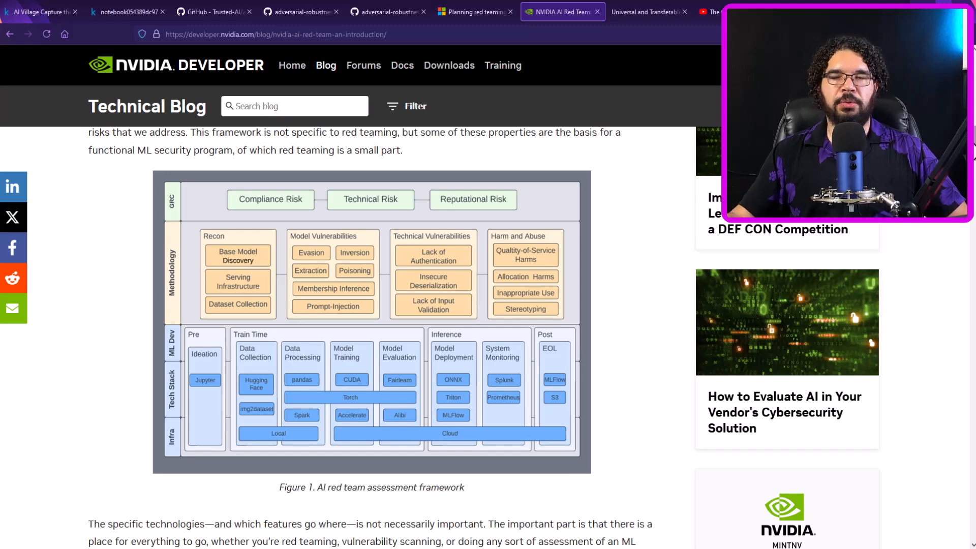
scroll(down, 3)
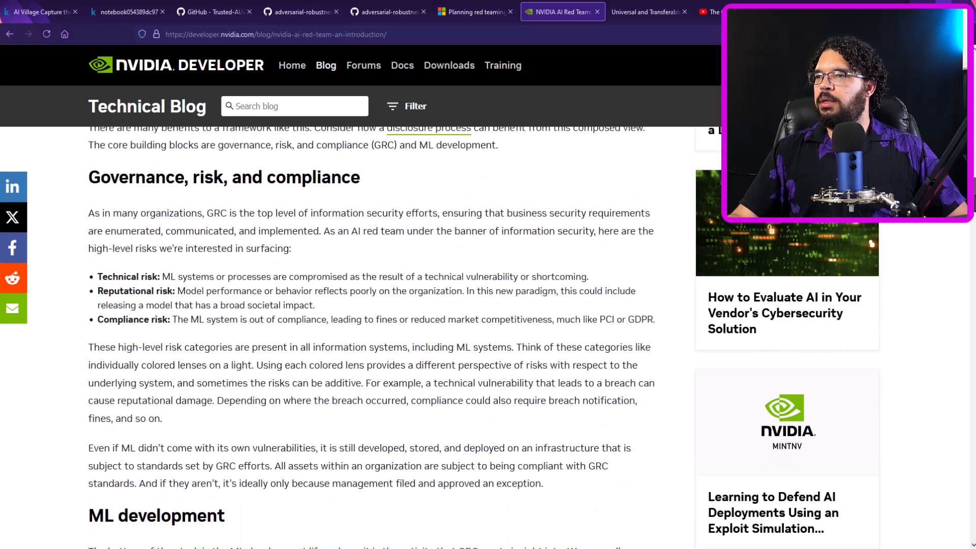
scroll(down, 3)
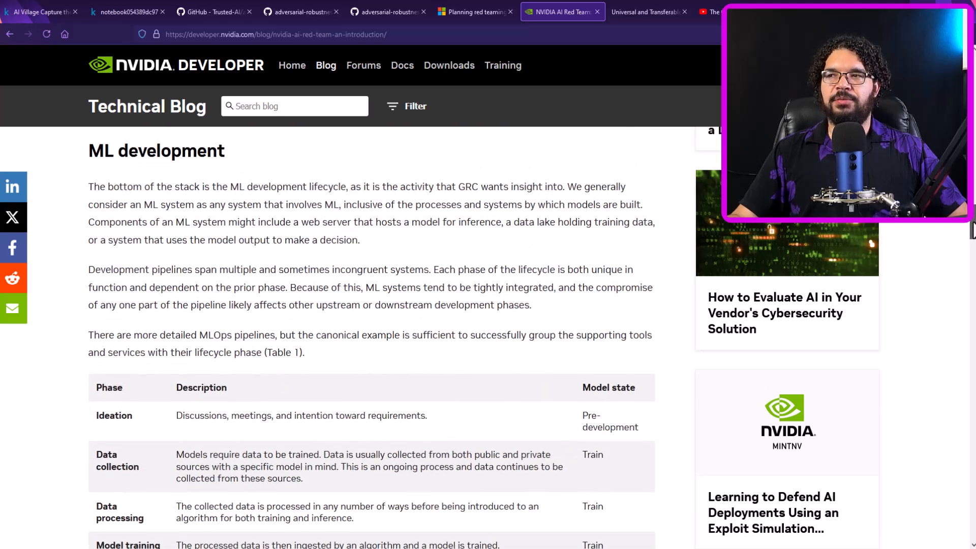
scroll(down, 3)
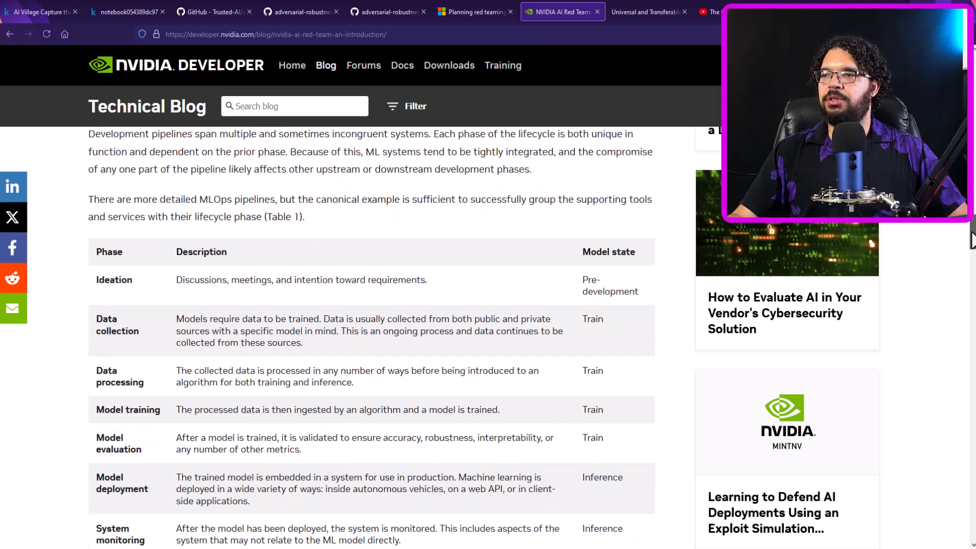
scroll(down, 3)
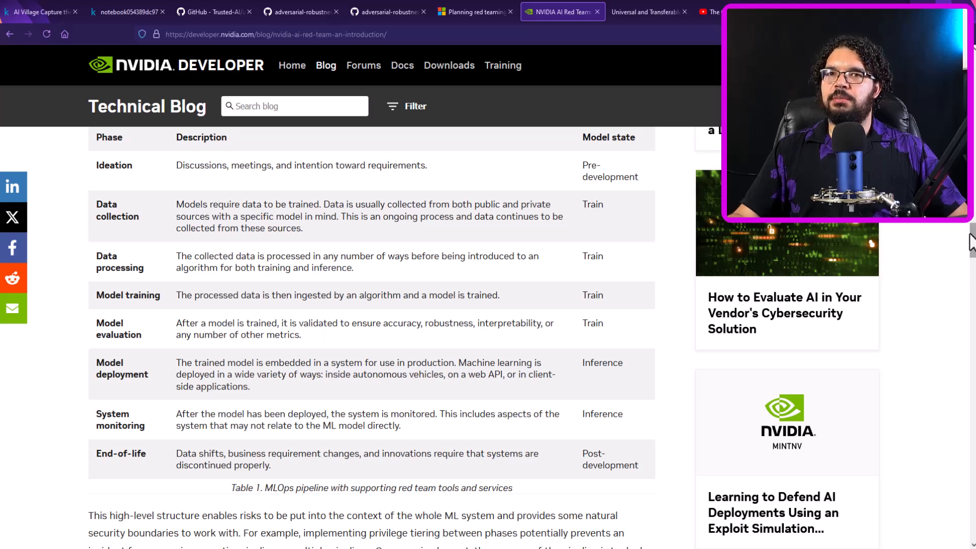
scroll(down, 3)
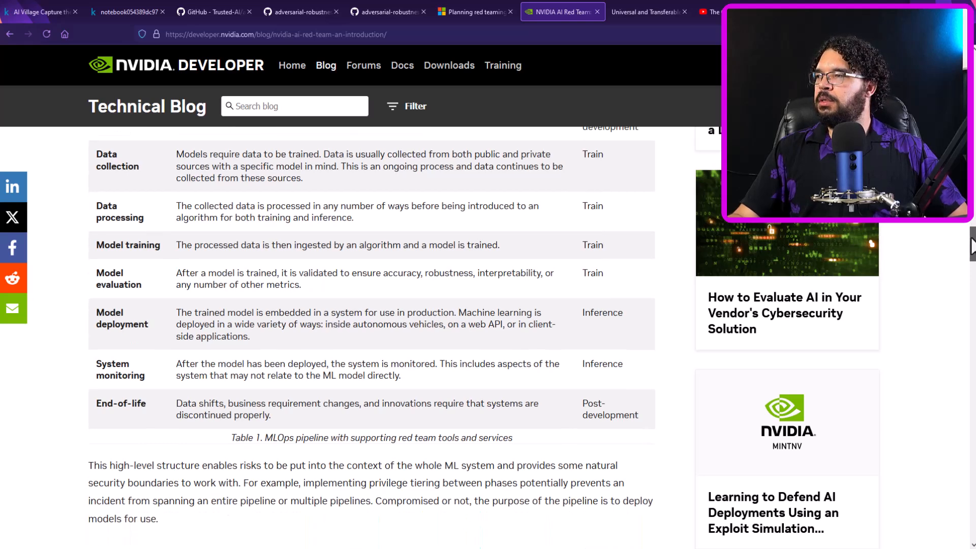
scroll(down, 3)
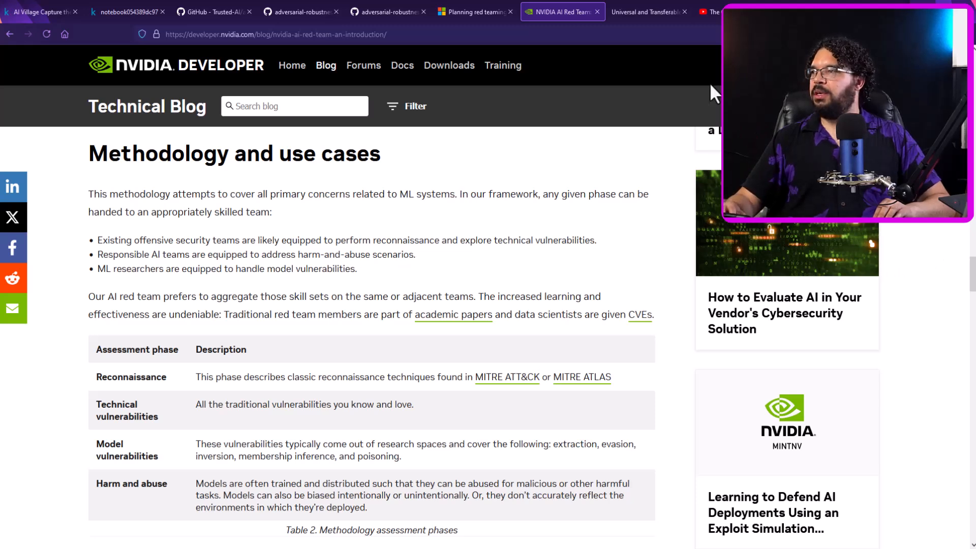
mouse_move(639, 92)
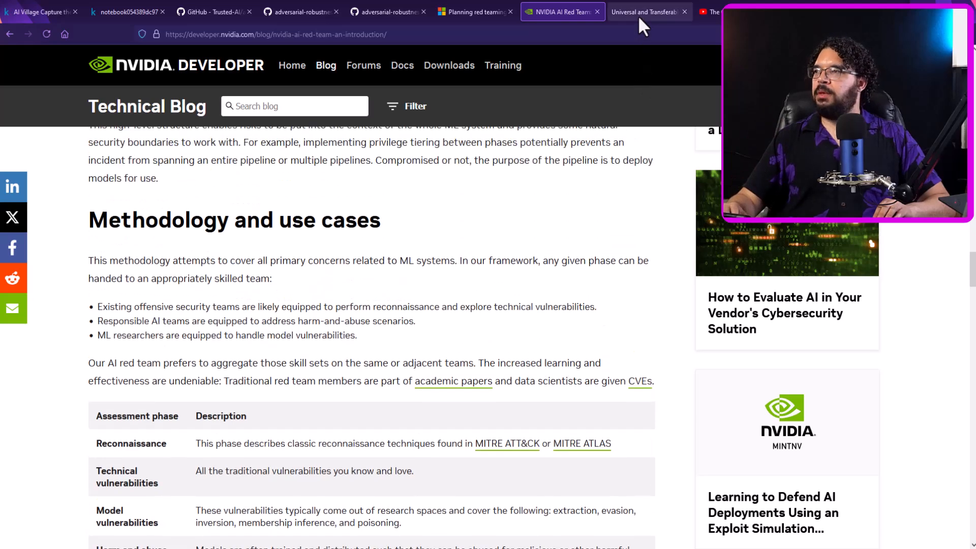
Step: Show the arXiv paper on universal and transferable adversarial attacks against language models
click(649, 11)
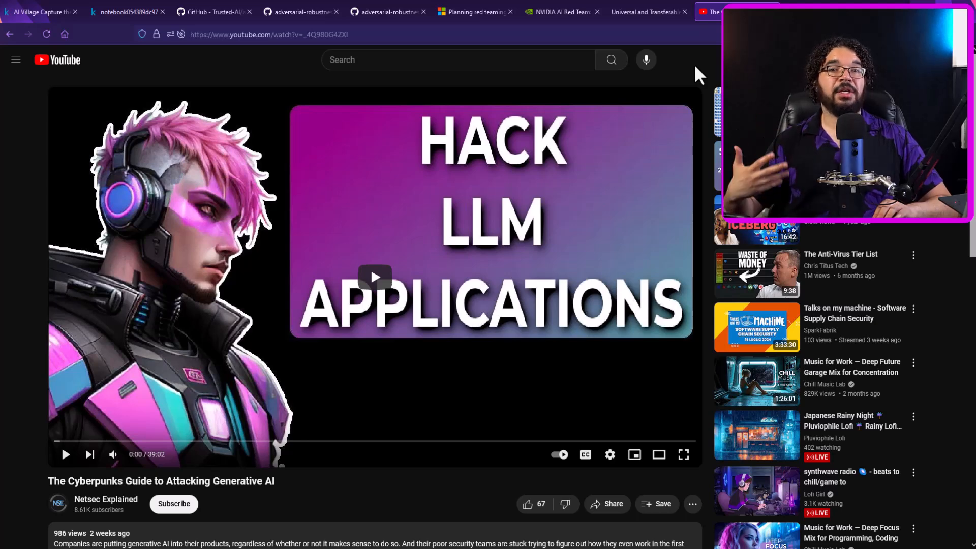
scroll(down, 3)
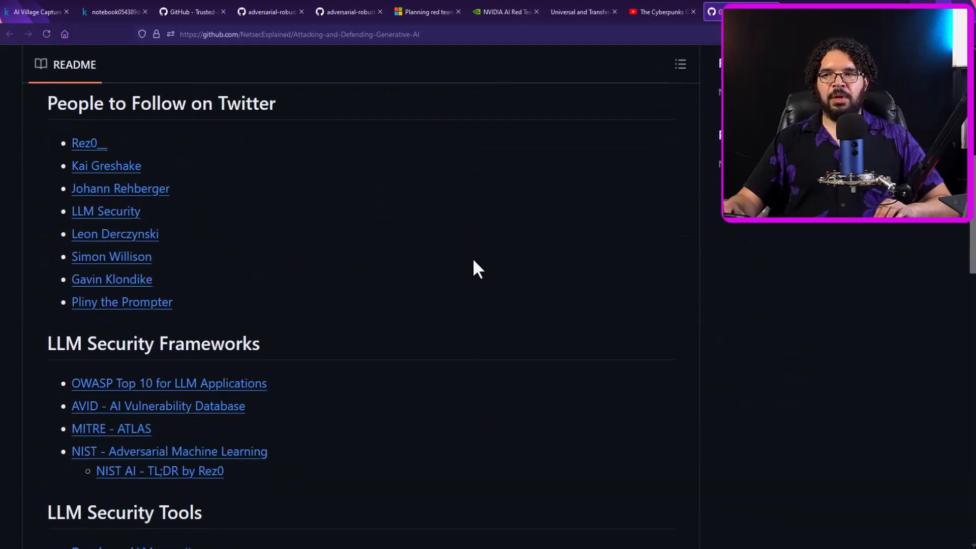
Step: Scroll the README down to the LLM Security Tools list and Attack Technique Papers
scroll(down, 3)
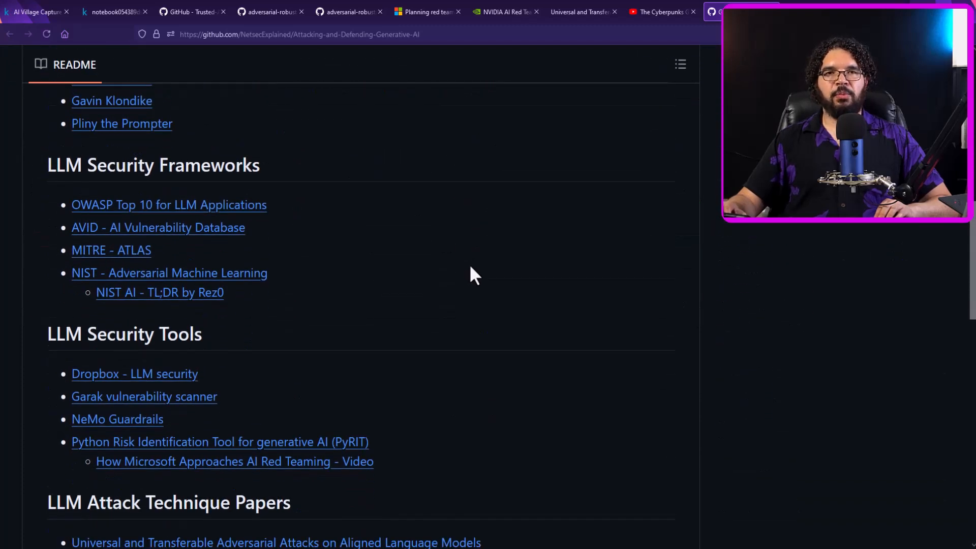